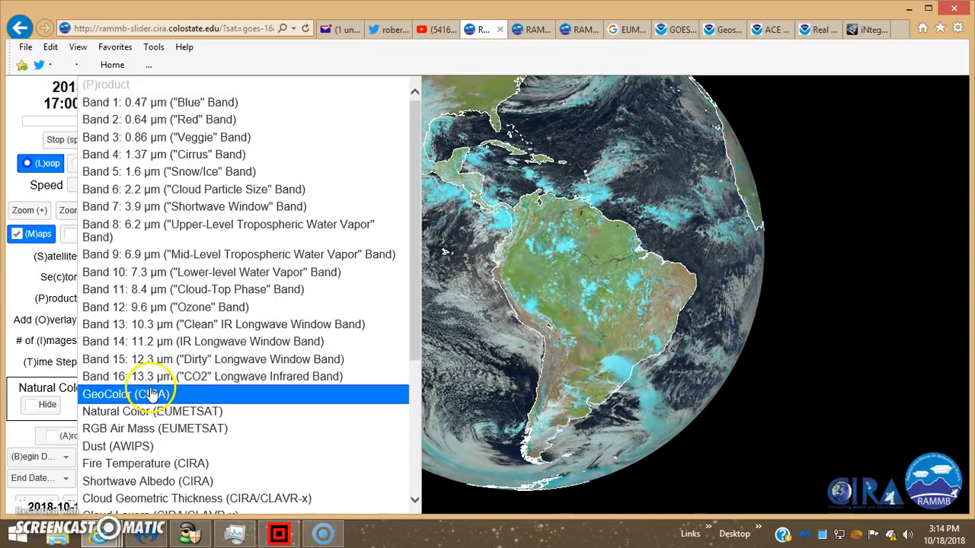
# Step: Switch the GOES-East full-disk loop product from GeoColor to Natural Color (EUMETSAT)
pyautogui.click(125, 392)
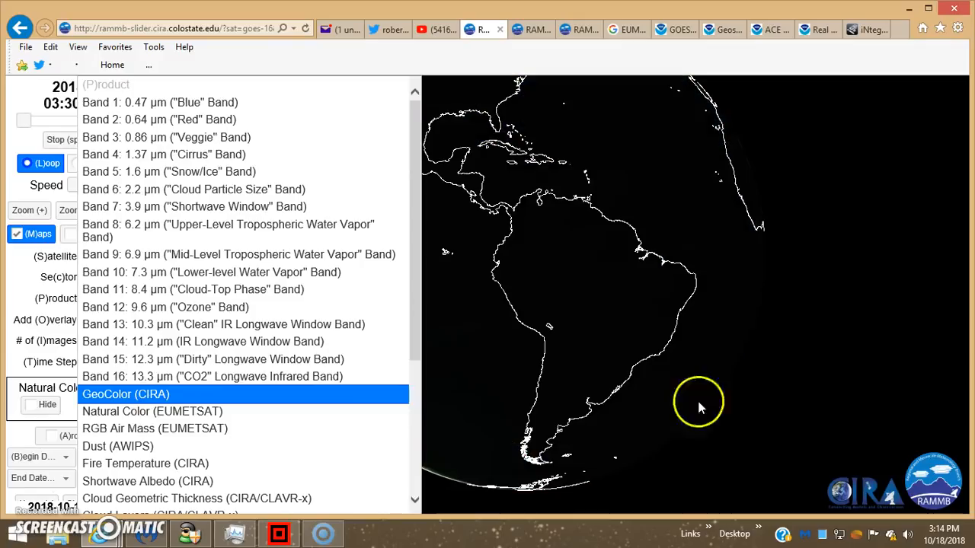
pyautogui.click(153, 411)
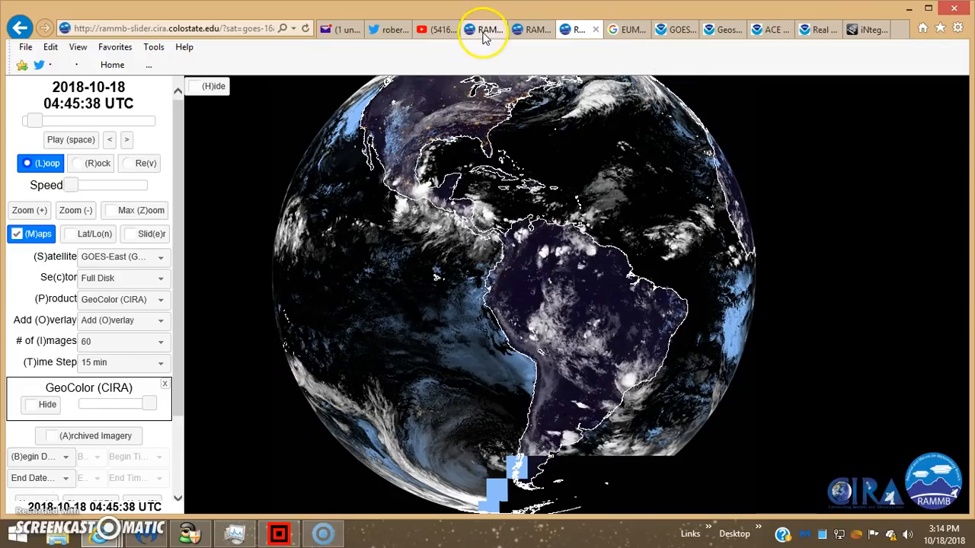
pyautogui.click(482, 29)
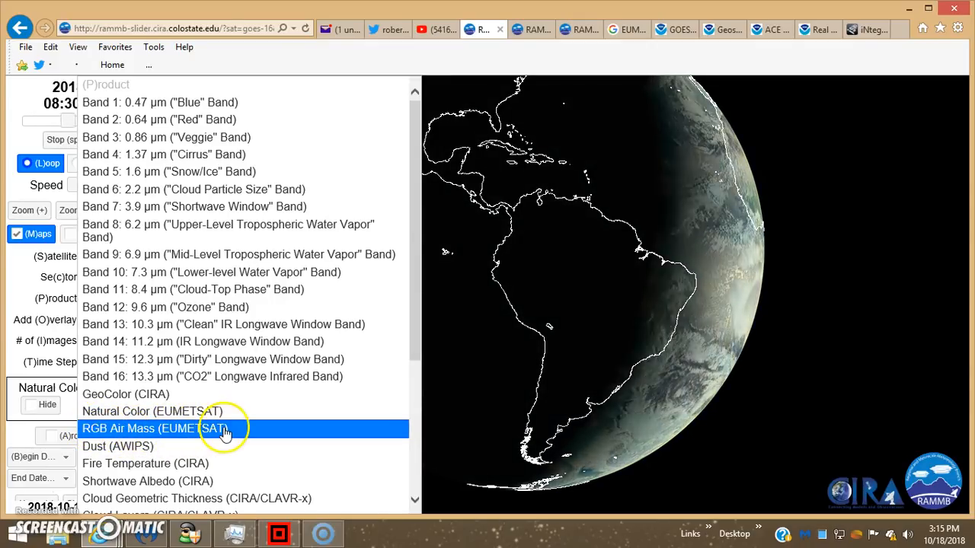
pyautogui.click(152, 411)
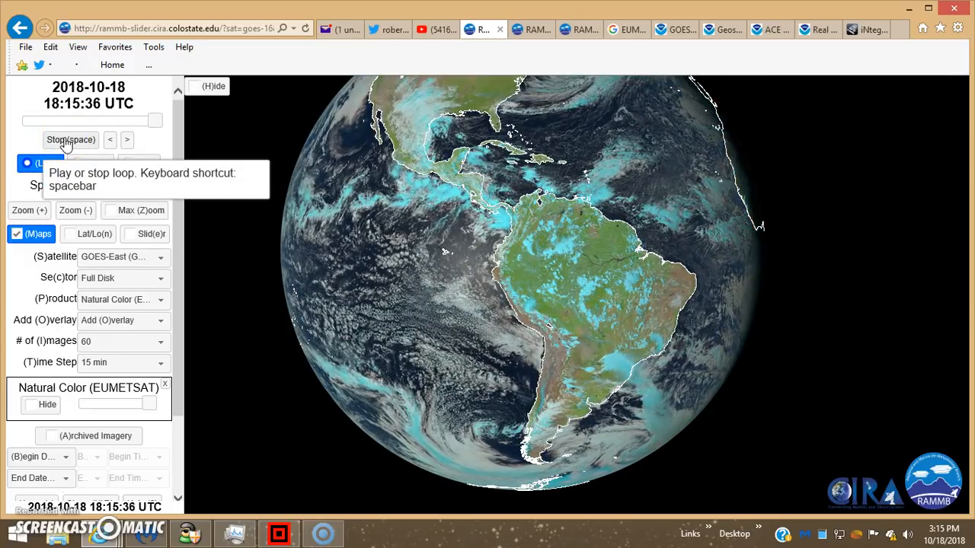
pyautogui.click(70, 140)
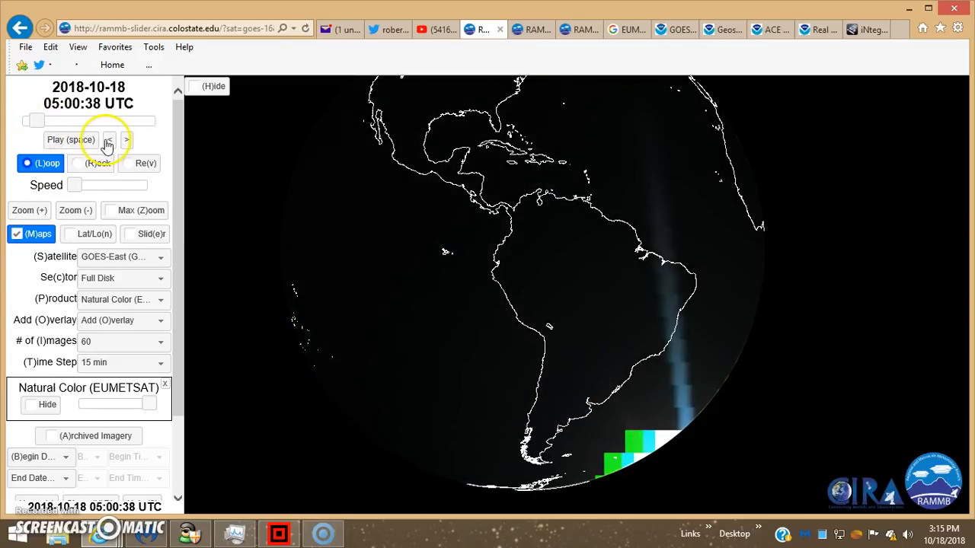
pyautogui.click(110, 140)
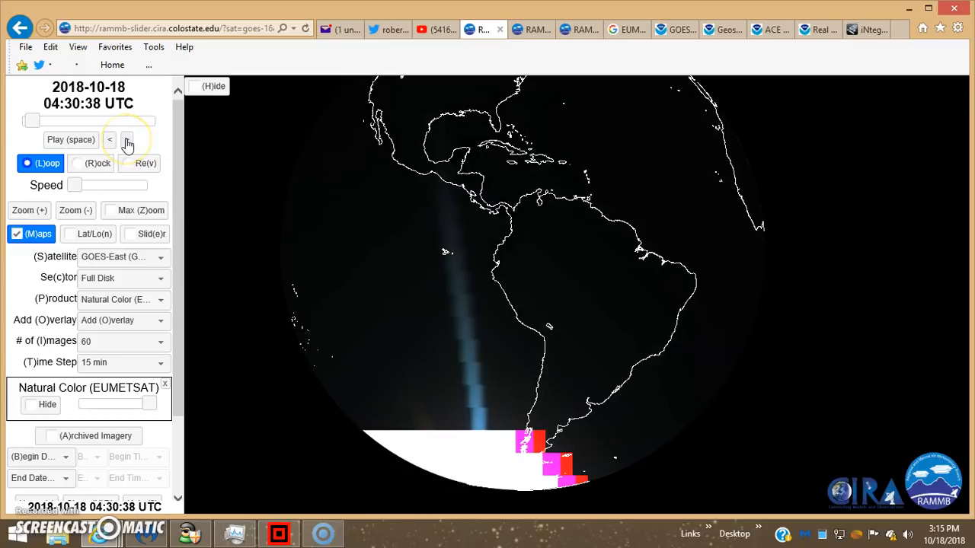
pyautogui.click(128, 140)
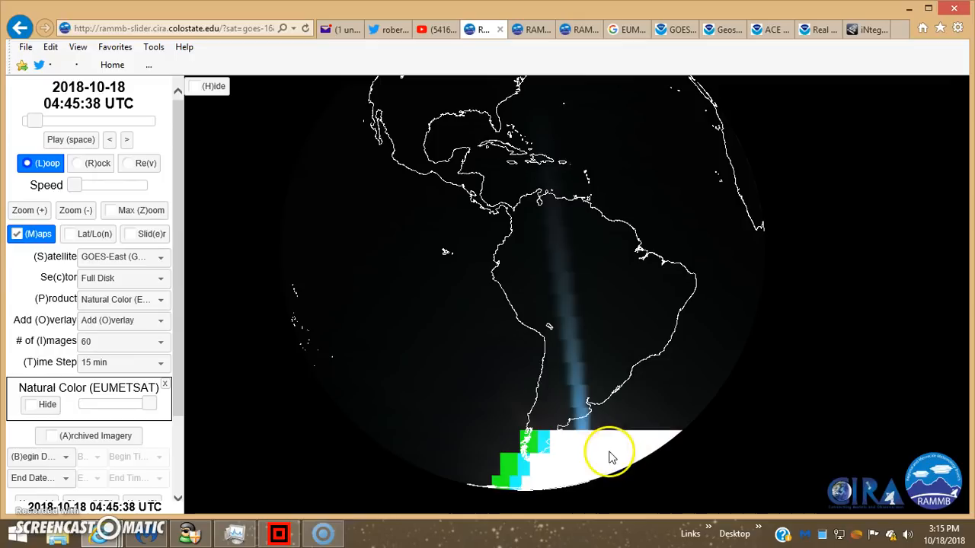
pyautogui.moveTo(545, 440)
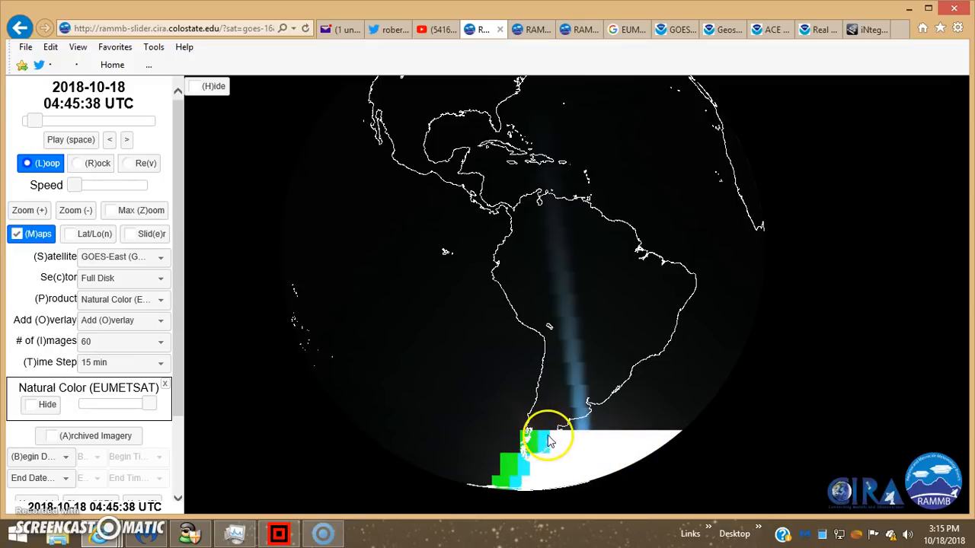
pyautogui.moveTo(524, 457)
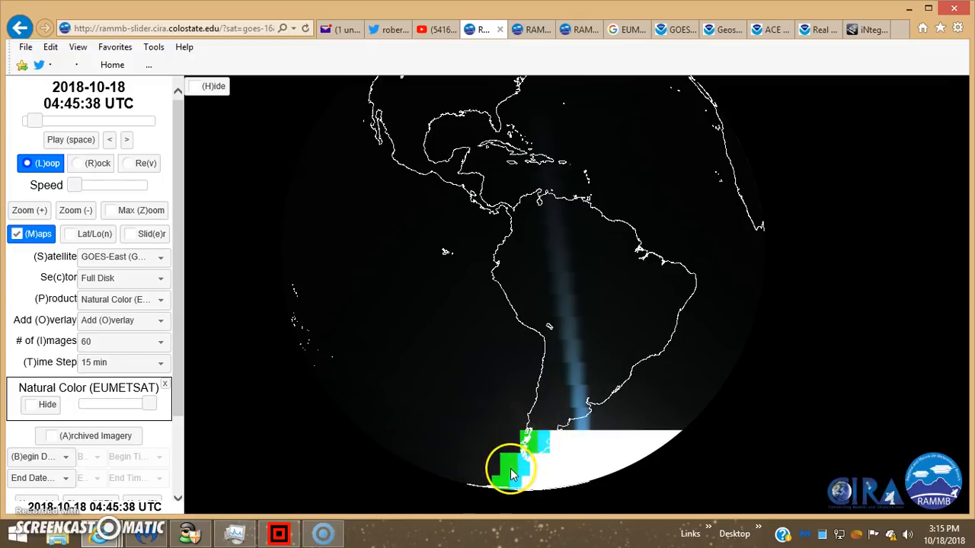
pyautogui.moveTo(615, 438)
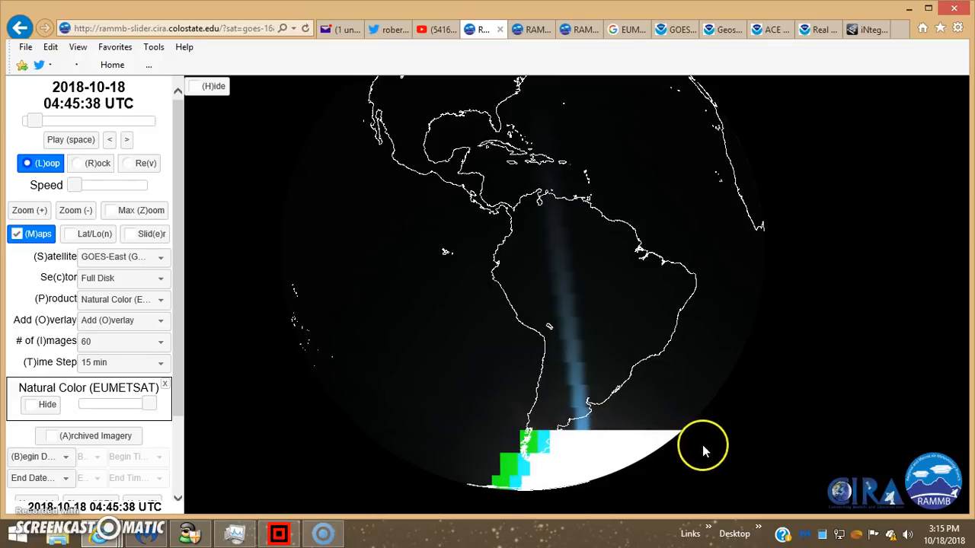
pyautogui.moveTo(539, 478)
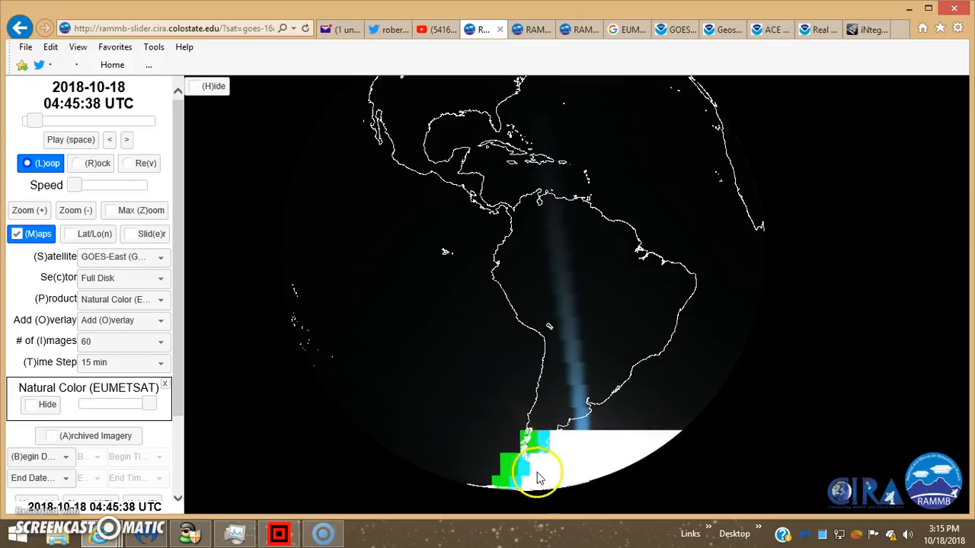
pyautogui.moveTo(576, 359)
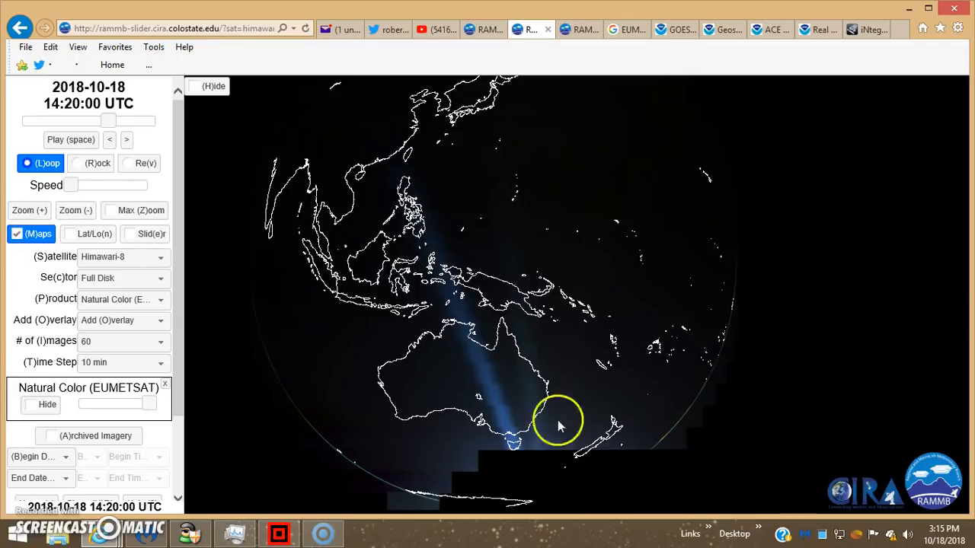
pyautogui.moveTo(129, 259)
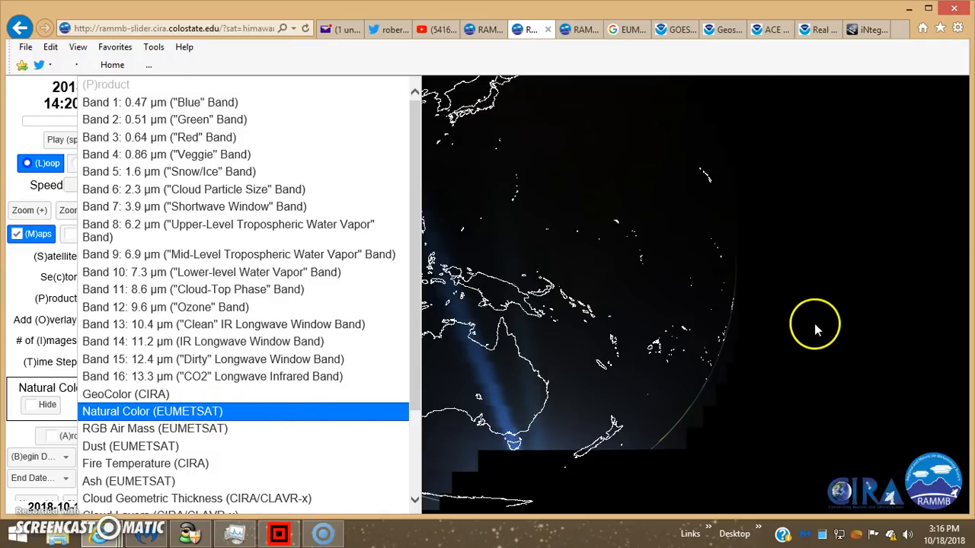
# Step: Leave the Himawari-8 product on Natural Color (EUMETSAT) at the 14:20 UTC frame
pyautogui.click(152, 411)
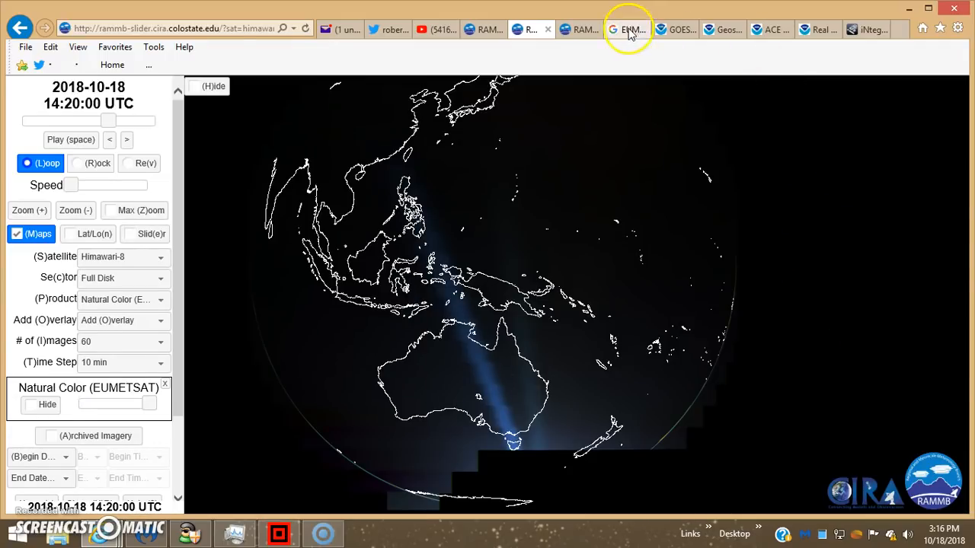
# Step: Show the Google search results page for EUMETSAT
pyautogui.click(626, 29)
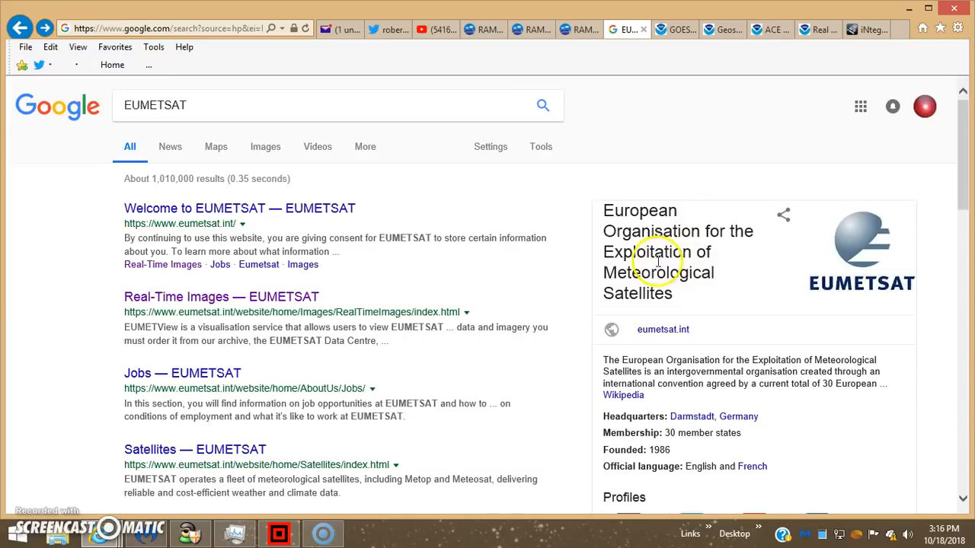
pyautogui.moveTo(652, 302)
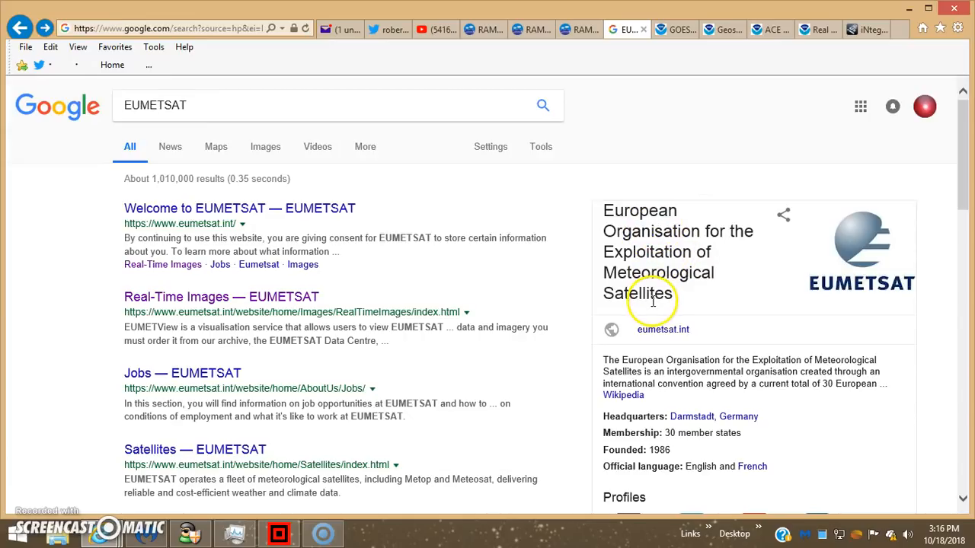
pyautogui.moveTo(515, 271)
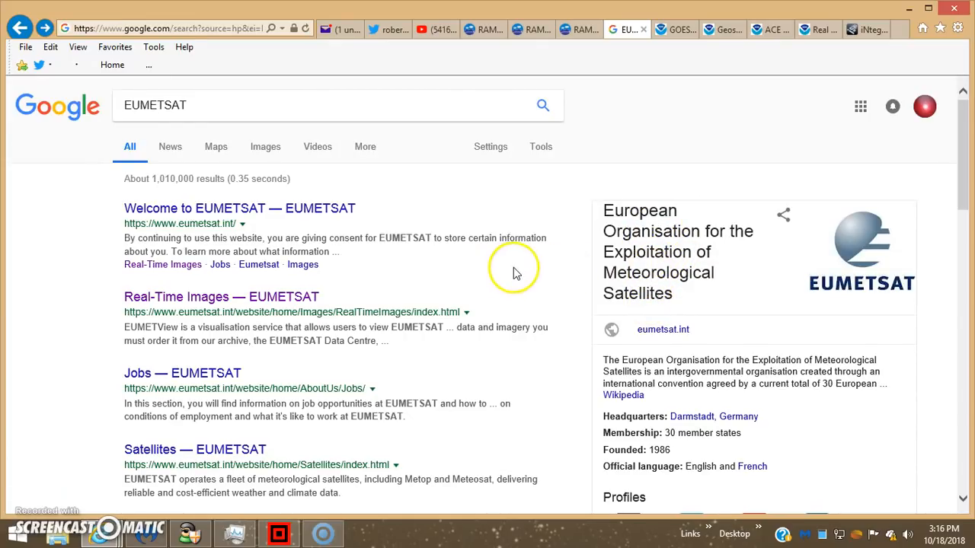
pyautogui.moveTo(541, 274)
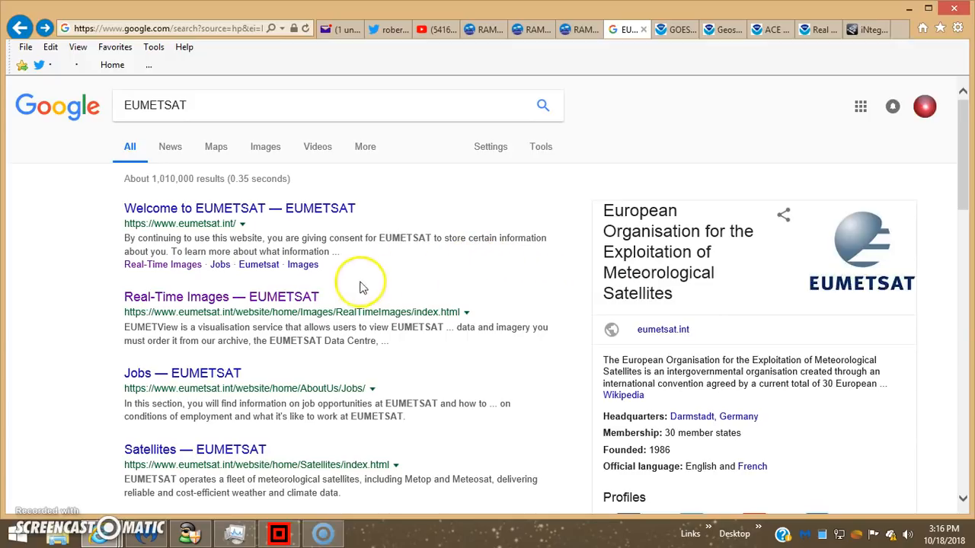
pyautogui.moveTo(530, 190)
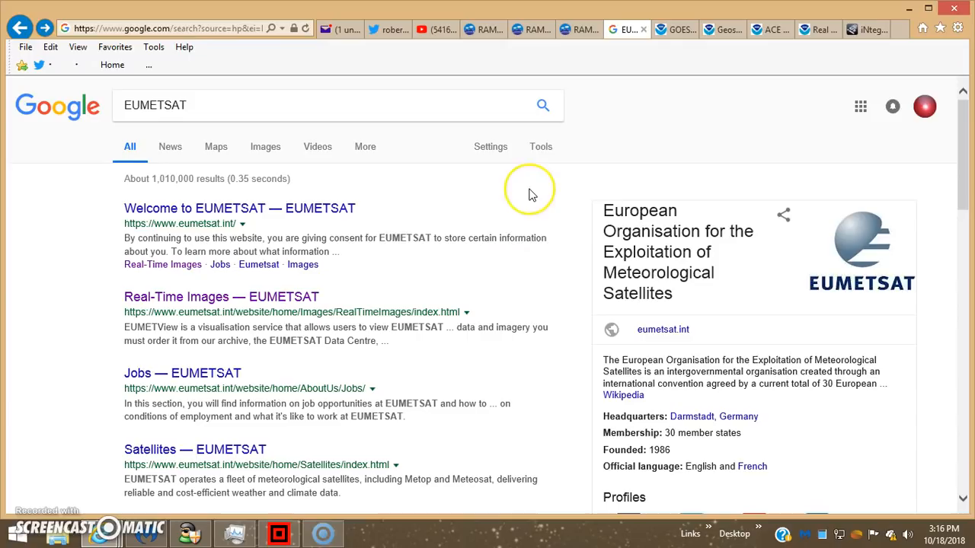
pyautogui.moveTo(642, 156)
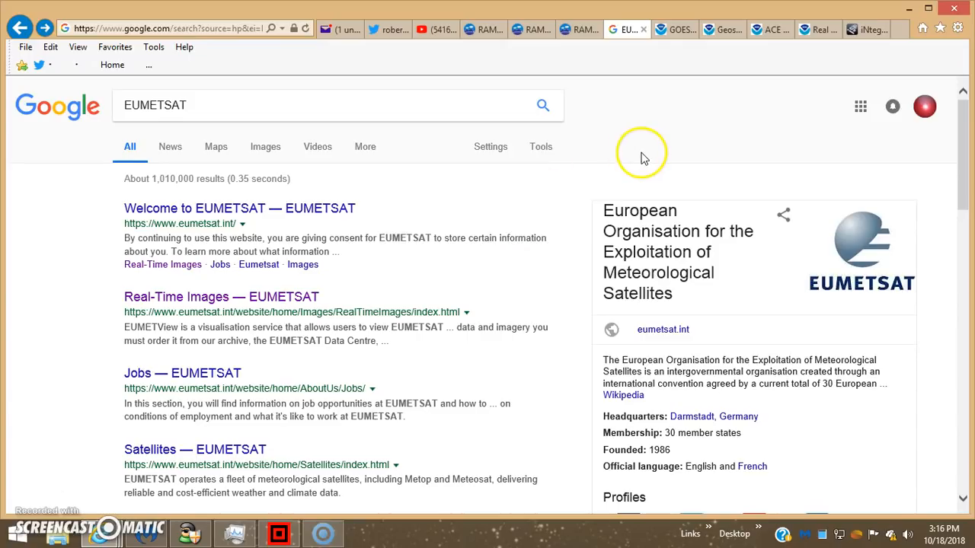
pyautogui.moveTo(577, 79)
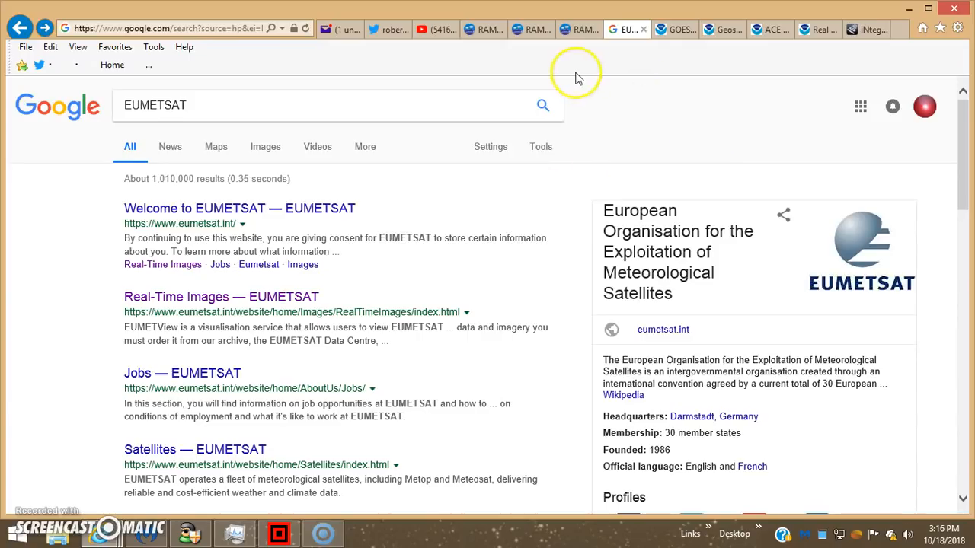
pyautogui.click(530, 29)
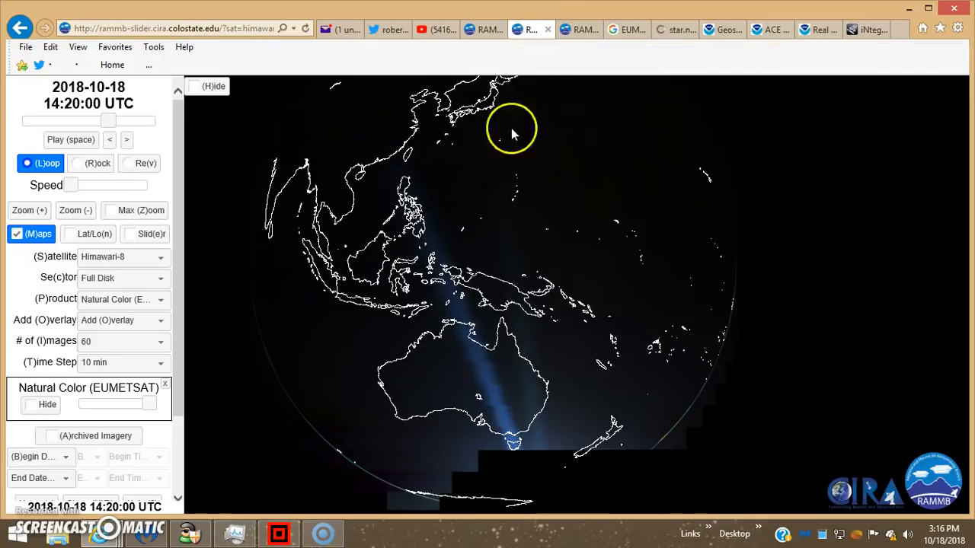
pyautogui.moveTo(882, 283)
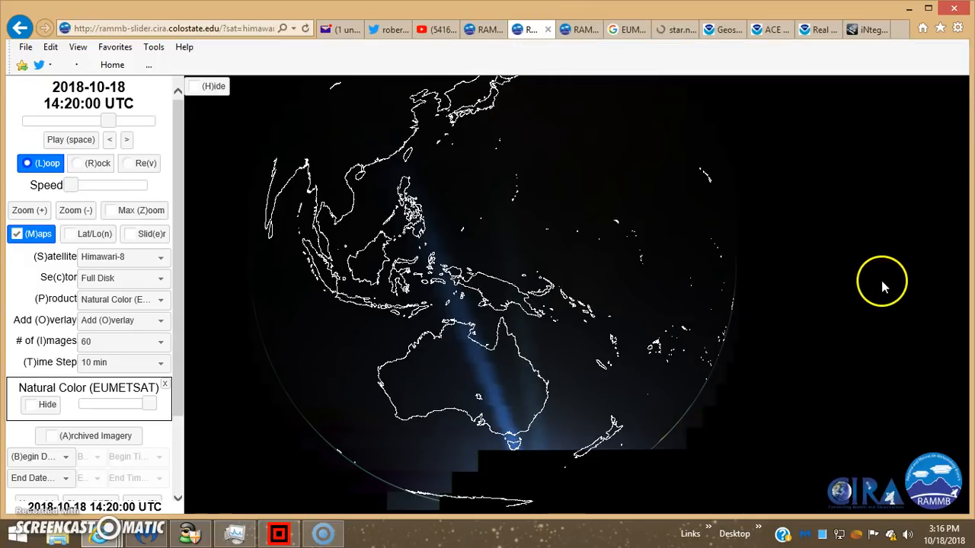
pyautogui.moveTo(396, 338)
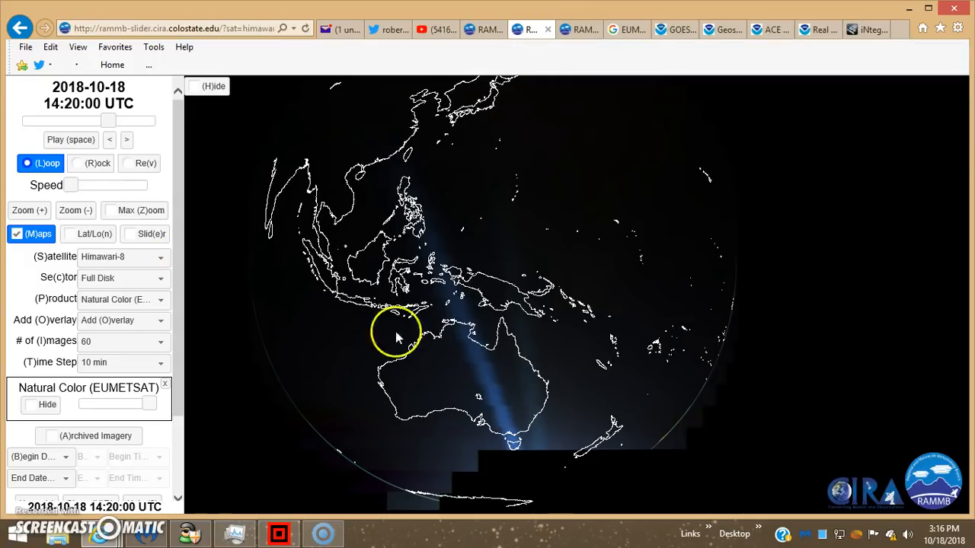
pyautogui.moveTo(469, 499)
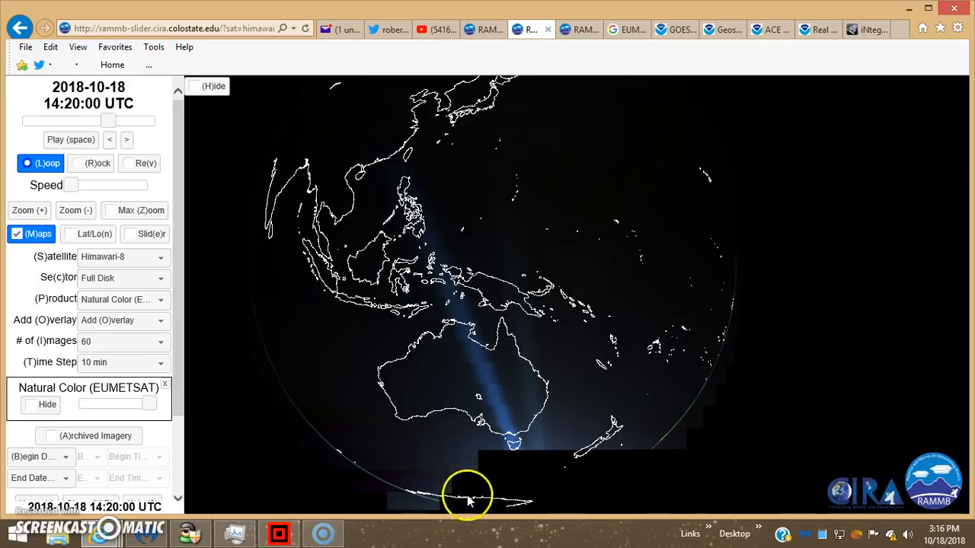
pyautogui.moveTo(521, 475)
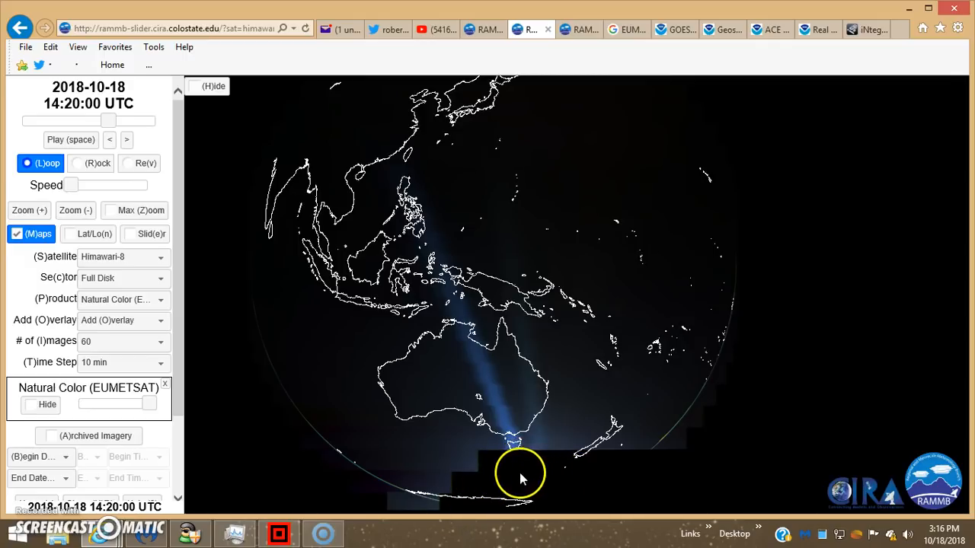
pyautogui.moveTo(533, 456)
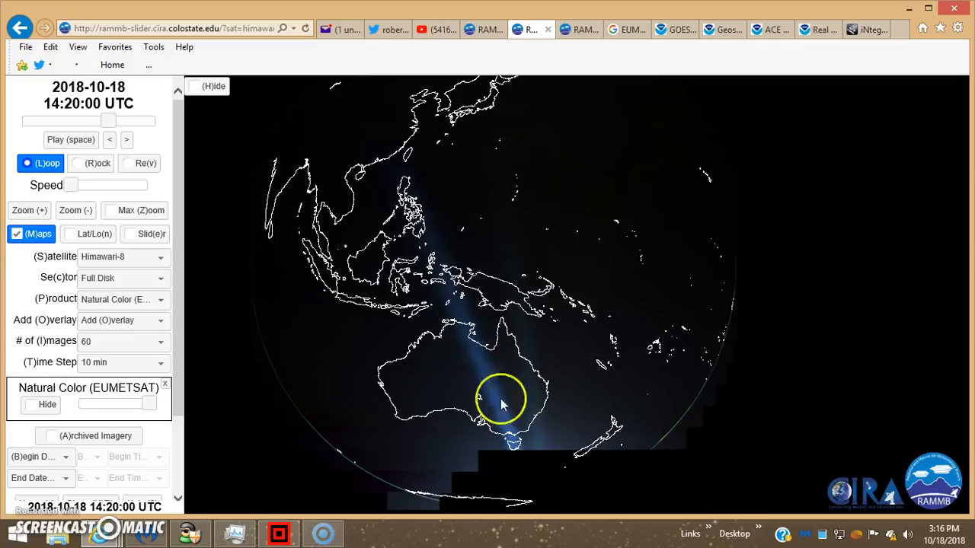
pyautogui.moveTo(473, 423)
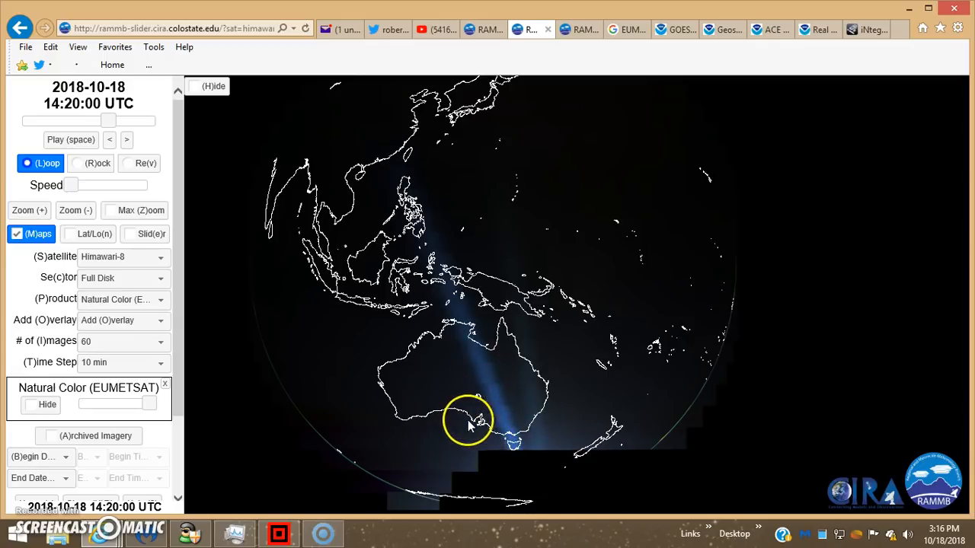
pyautogui.moveTo(266, 266)
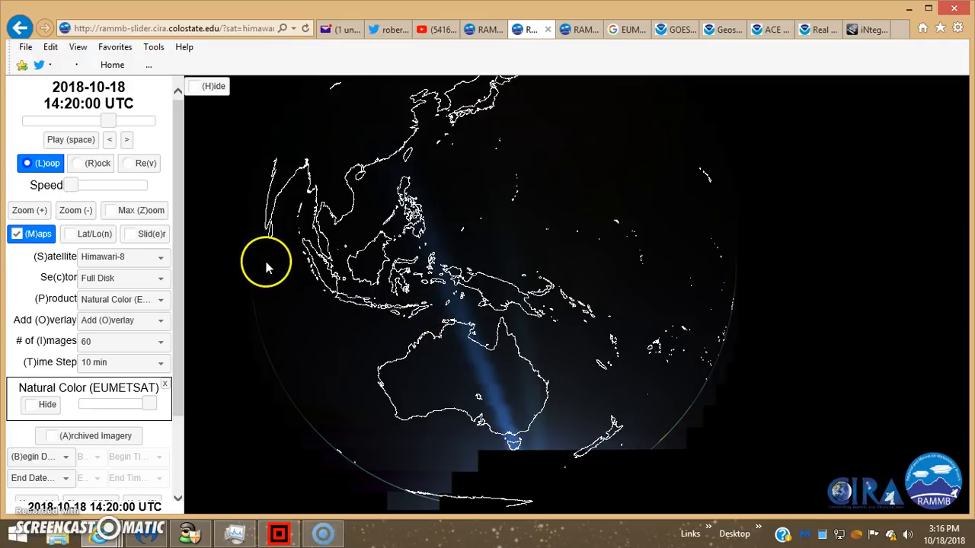
pyautogui.moveTo(587, 341)
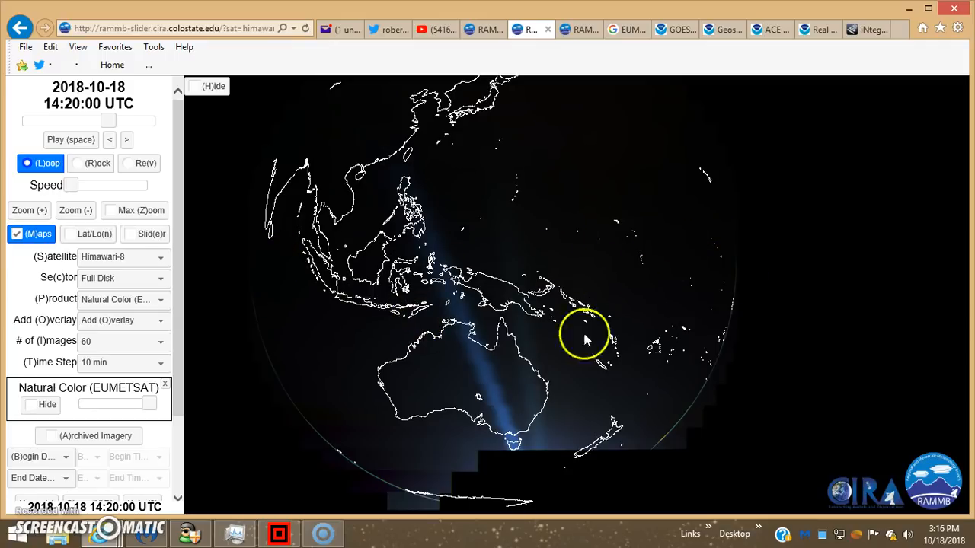
pyautogui.moveTo(548, 472)
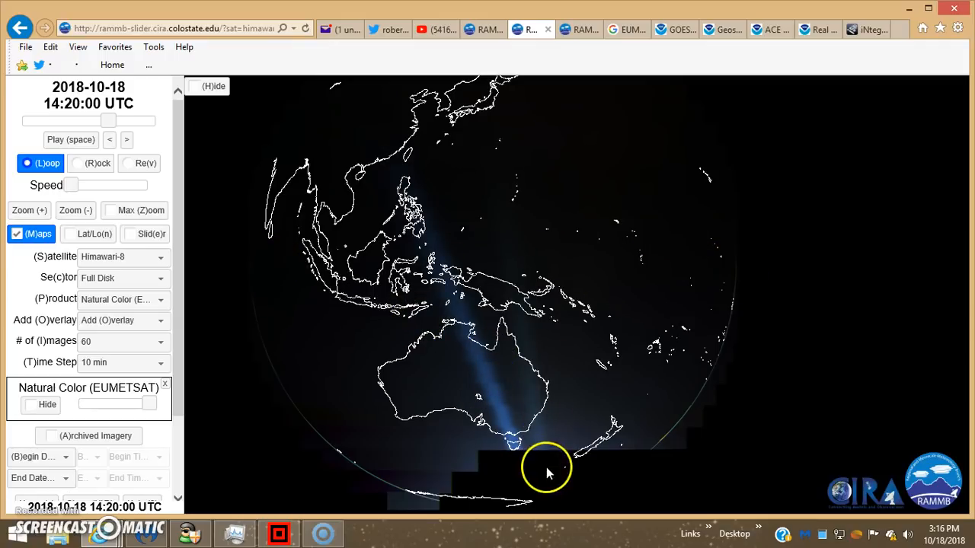
pyautogui.moveTo(510, 475)
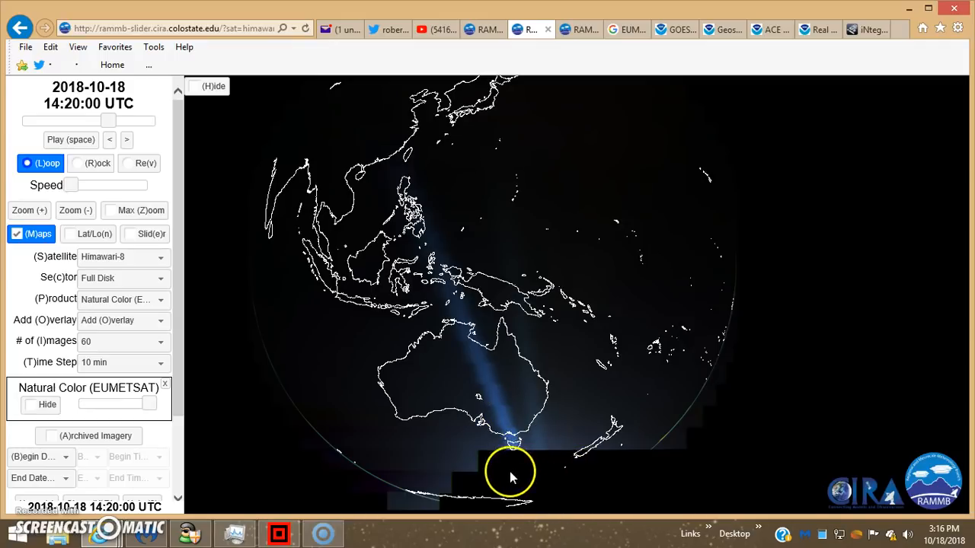
pyautogui.moveTo(649, 518)
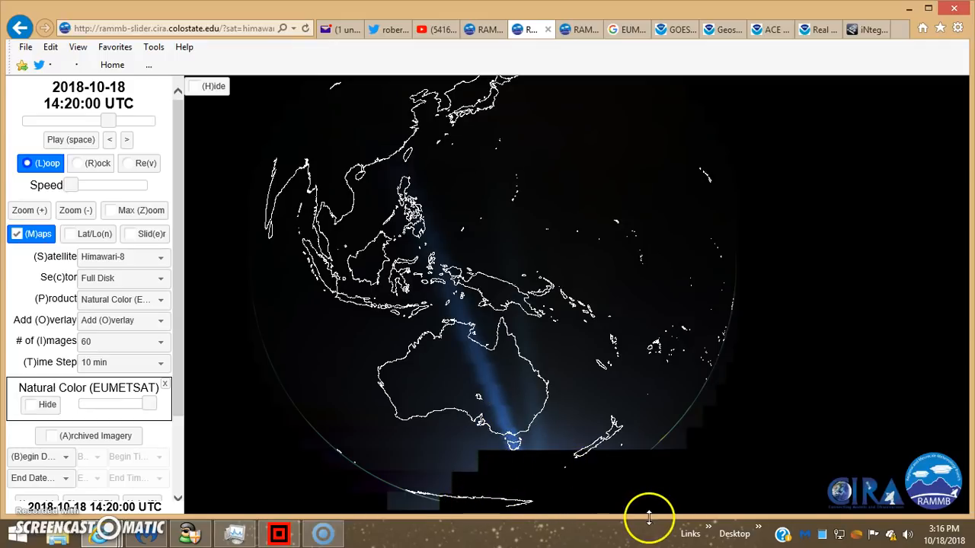
pyautogui.moveTo(259, 232)
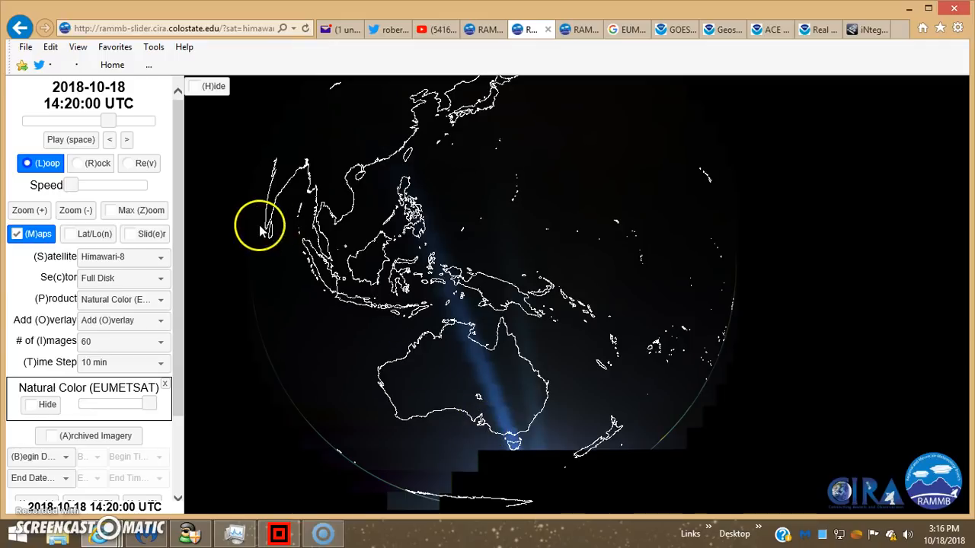
pyautogui.moveTo(234, 243)
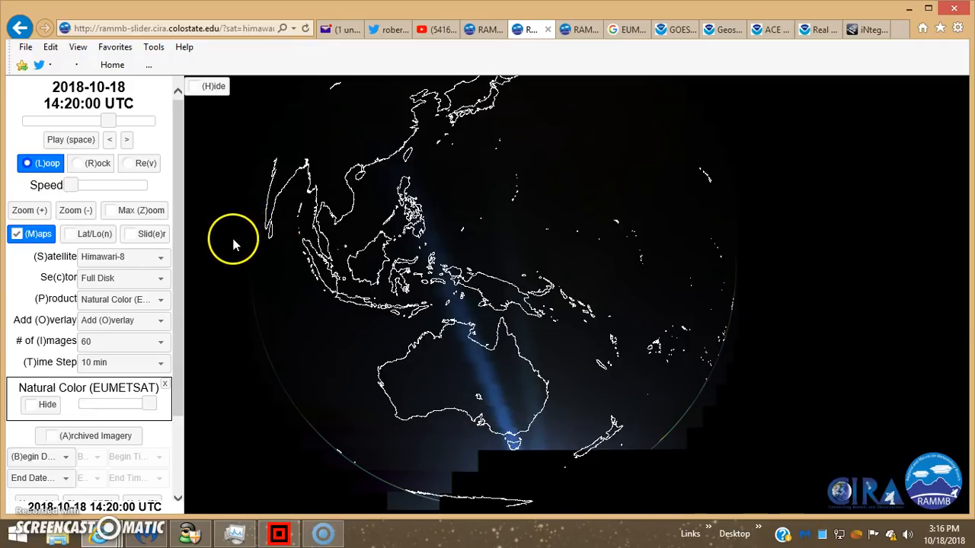
pyautogui.moveTo(843, 275)
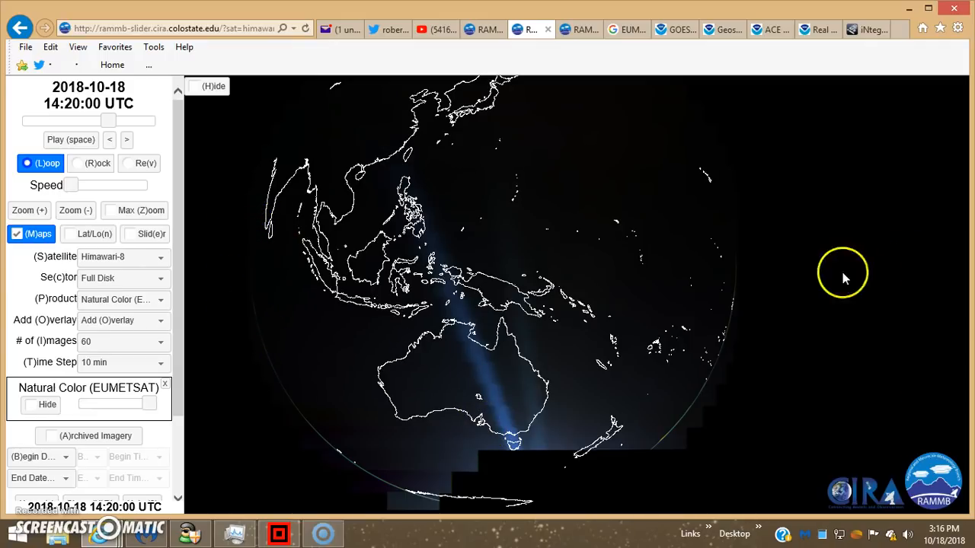
pyautogui.moveTo(663, 441)
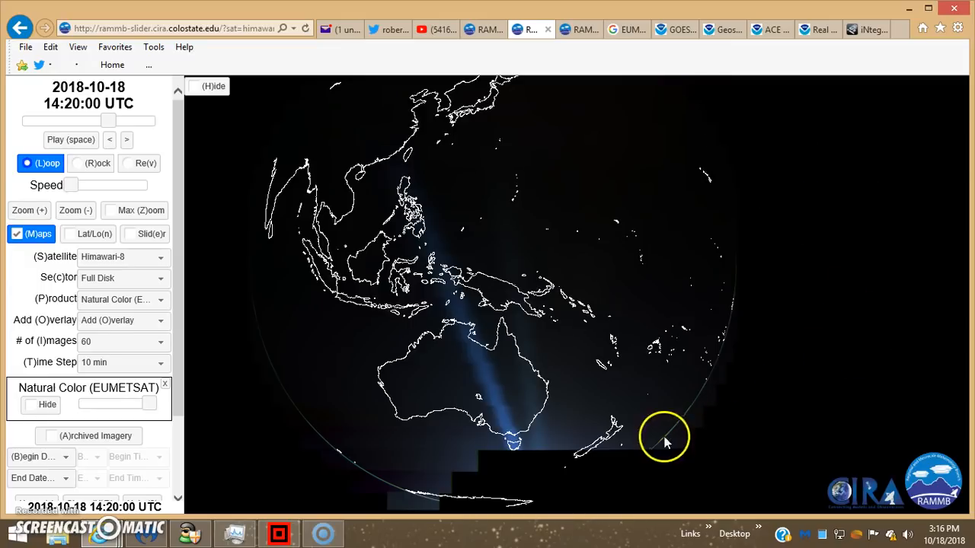
pyautogui.moveTo(555, 478)
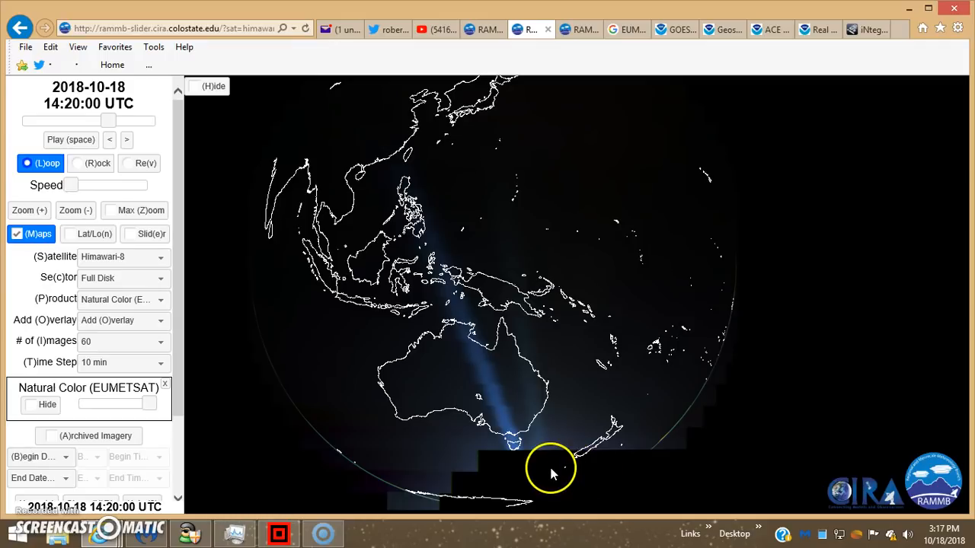
pyautogui.moveTo(586, 475)
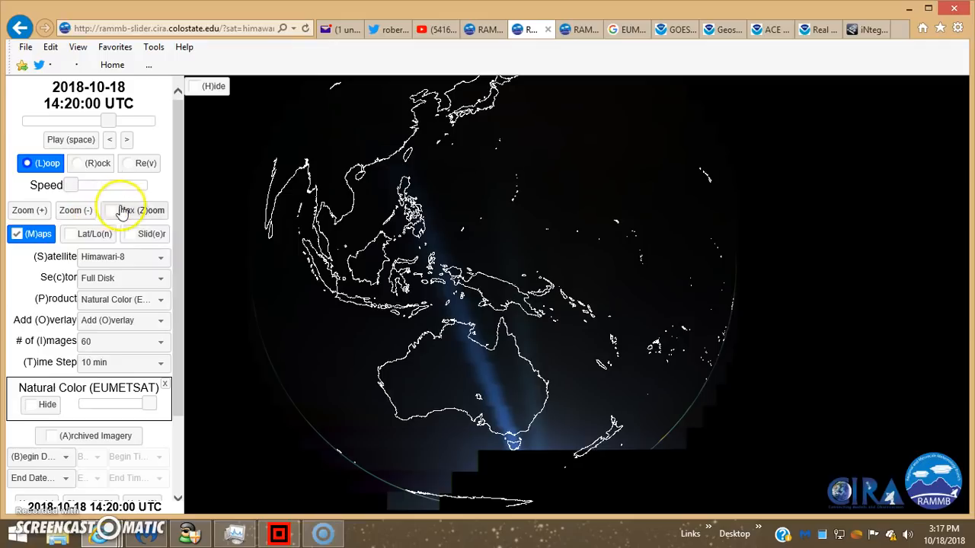
pyautogui.click(70, 140)
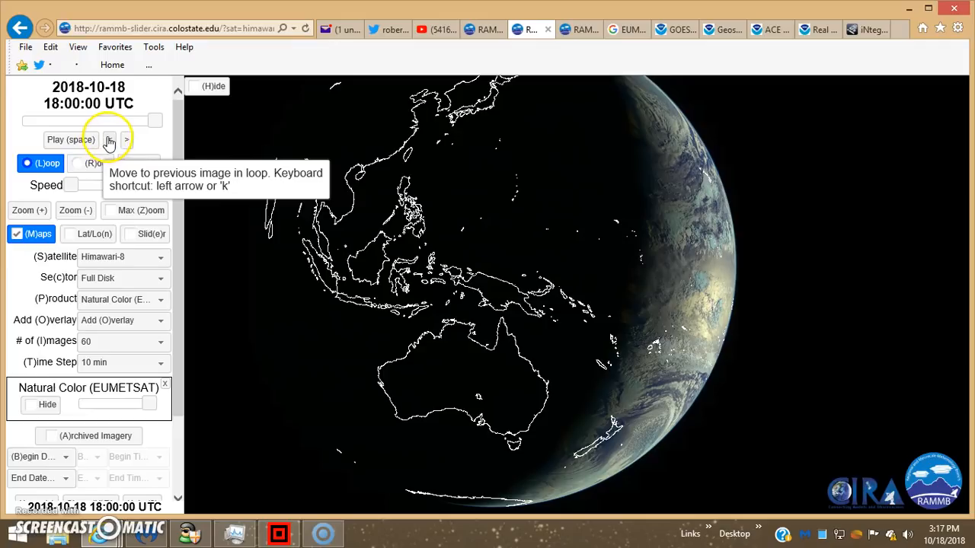
pyautogui.click(109, 140)
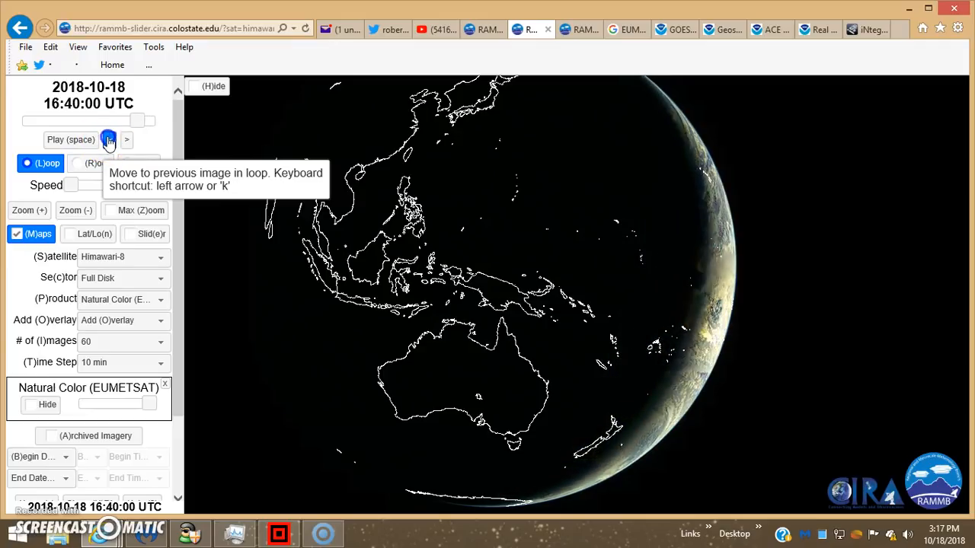
pyautogui.click(109, 140)
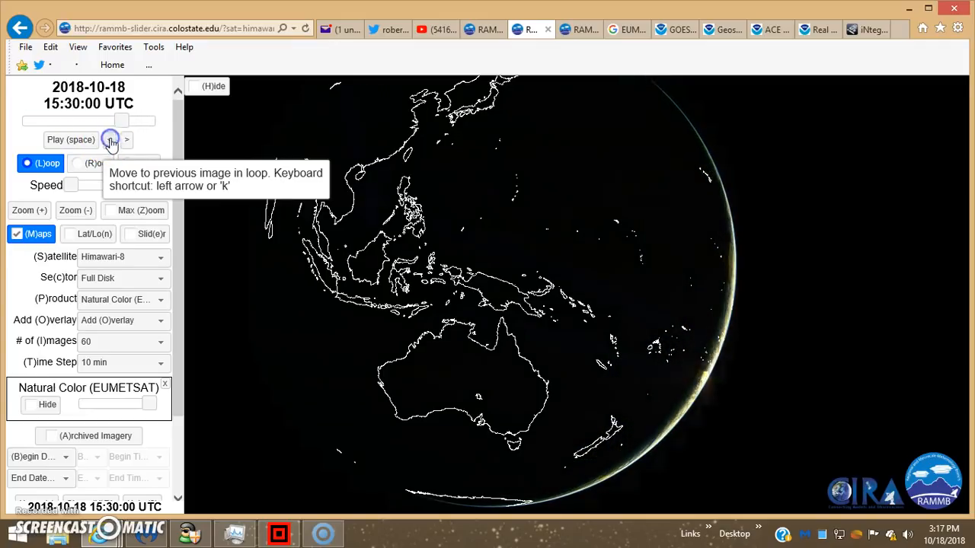
pyautogui.click(109, 140)
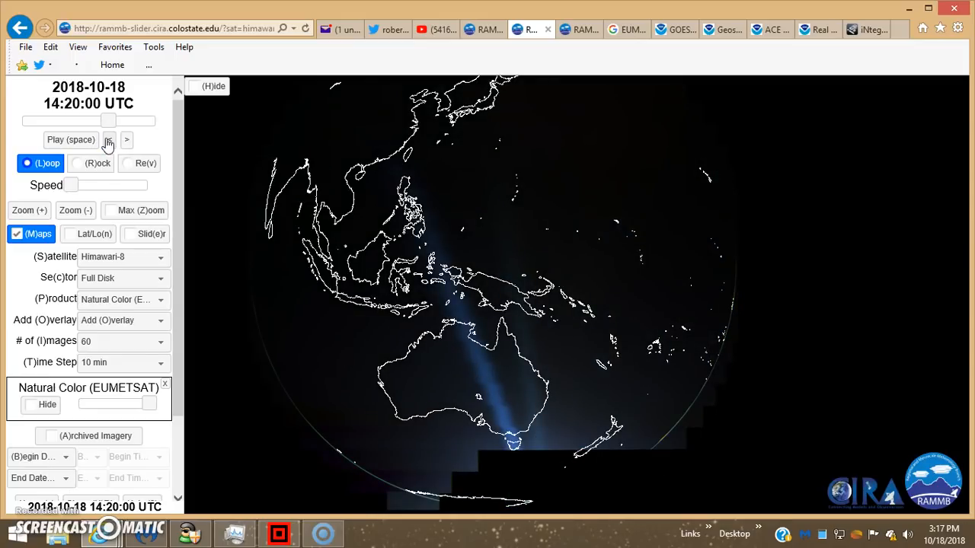
pyautogui.click(106, 140)
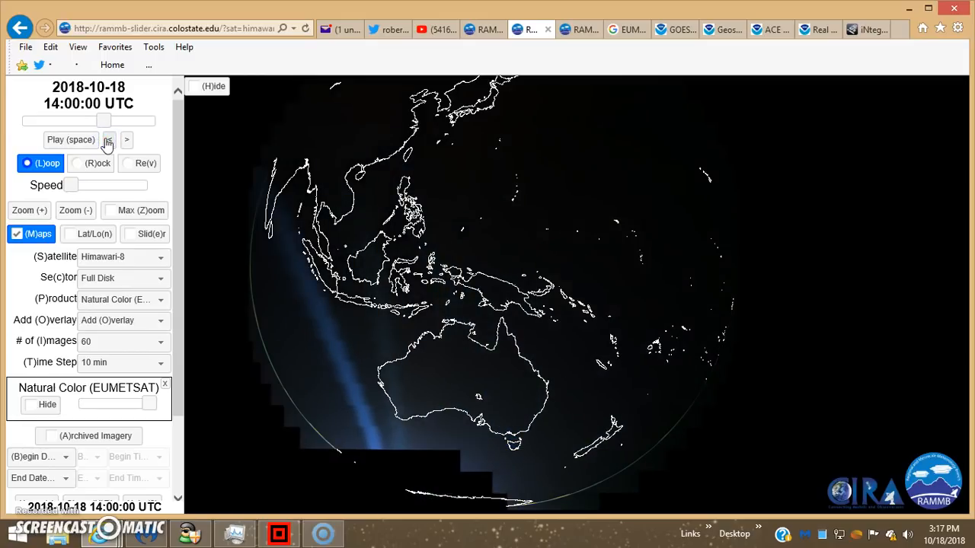
pyautogui.click(108, 141)
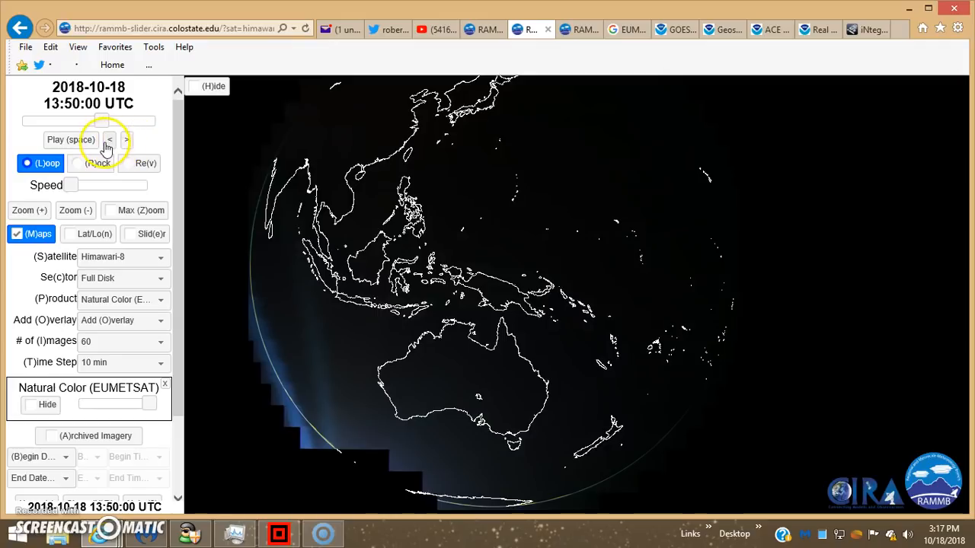
pyautogui.moveTo(126, 140)
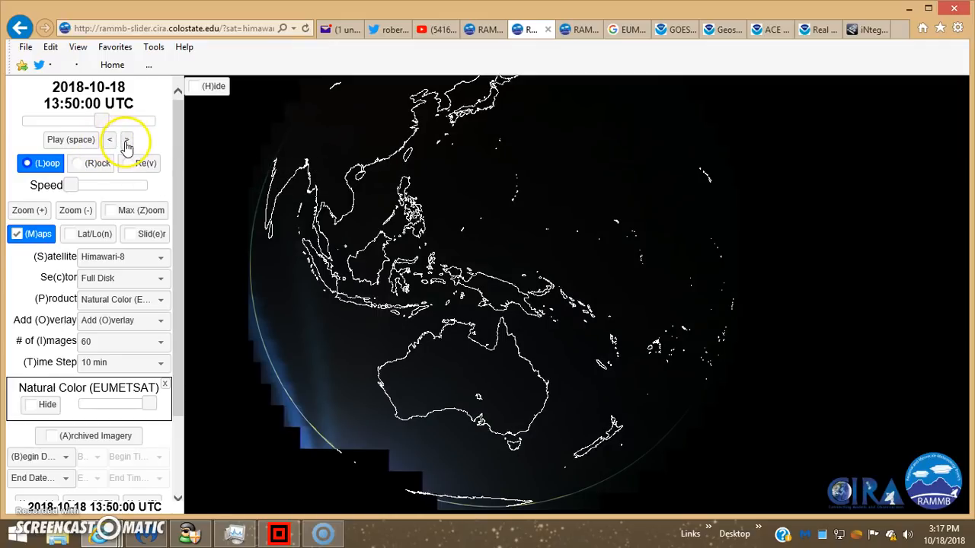
pyautogui.click(128, 140)
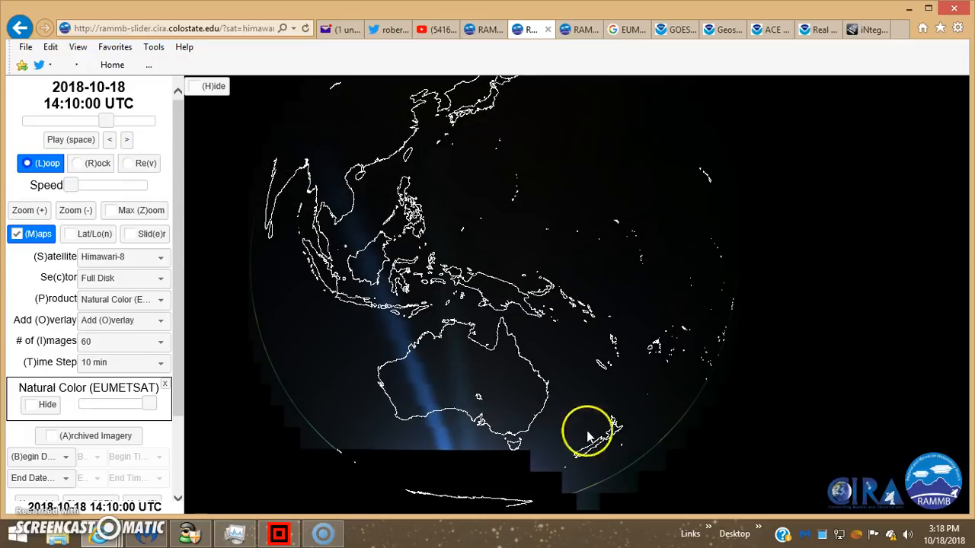
pyautogui.moveTo(536, 333)
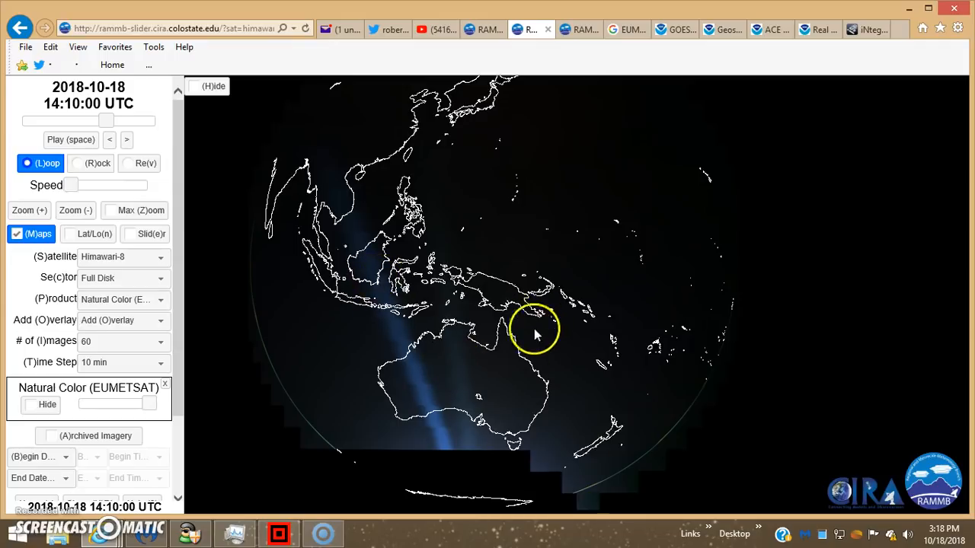
pyautogui.moveTo(501, 387)
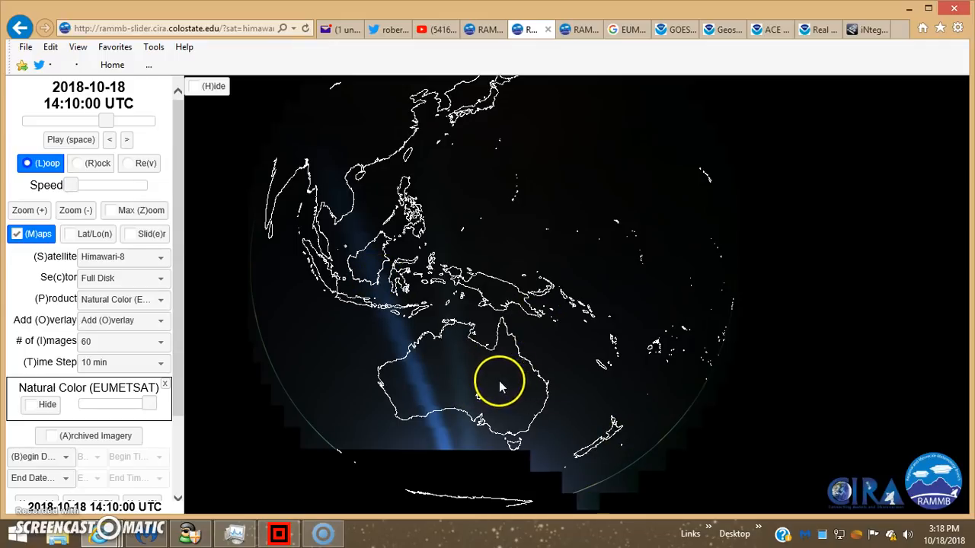
pyautogui.moveTo(484, 29)
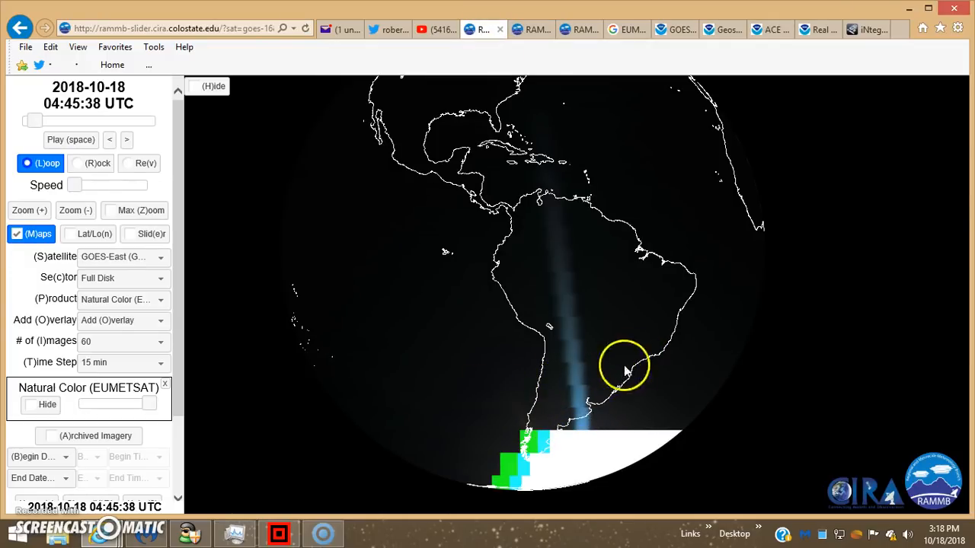
pyautogui.moveTo(396, 315)
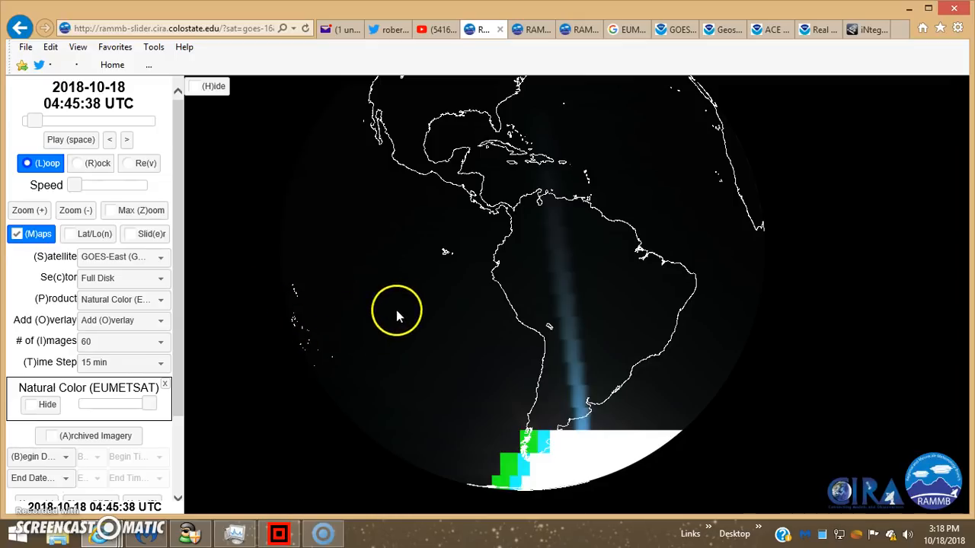
pyautogui.moveTo(297, 342)
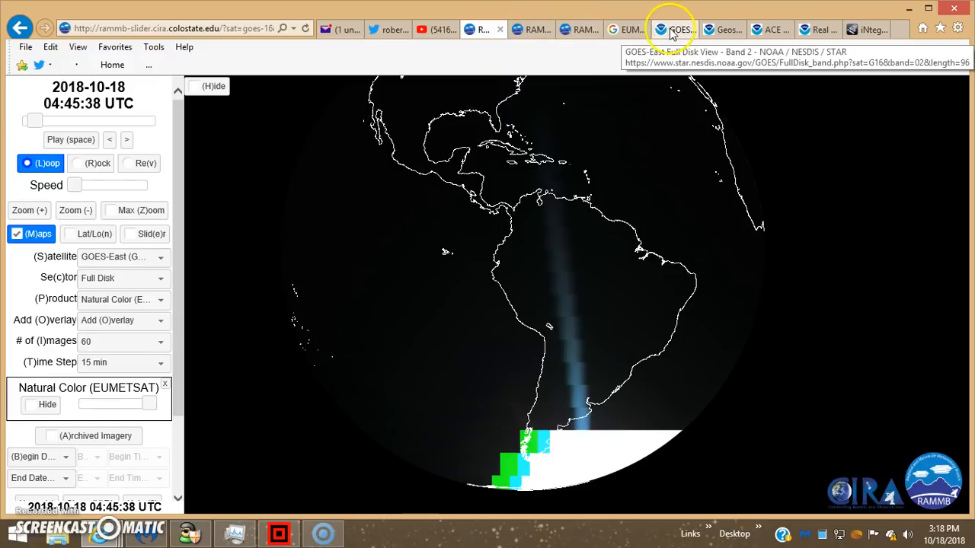
# Step: View the GOES-East Band 2 visible full-disk loop for 18 Oct 2018, scrolling through the page
pyautogui.click(673, 29)
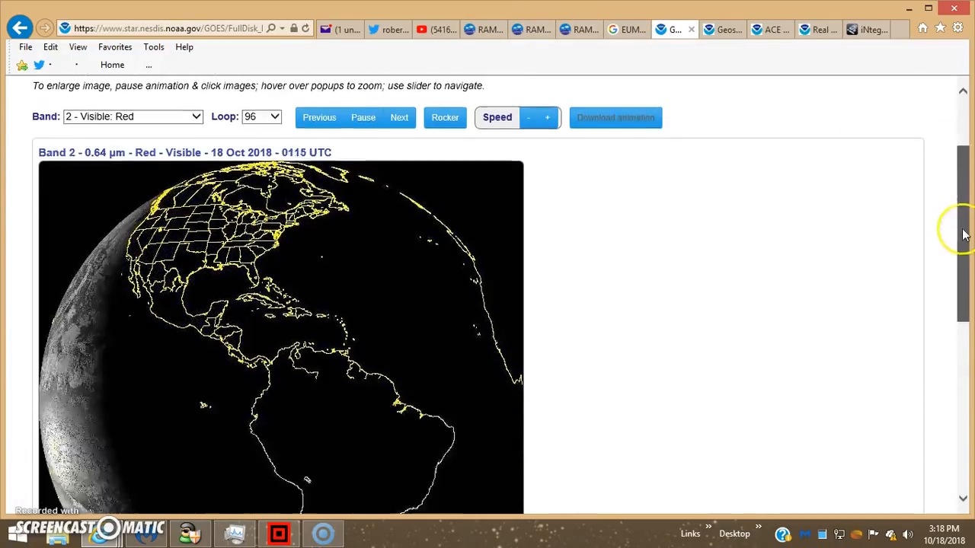
pyautogui.scroll(-3)
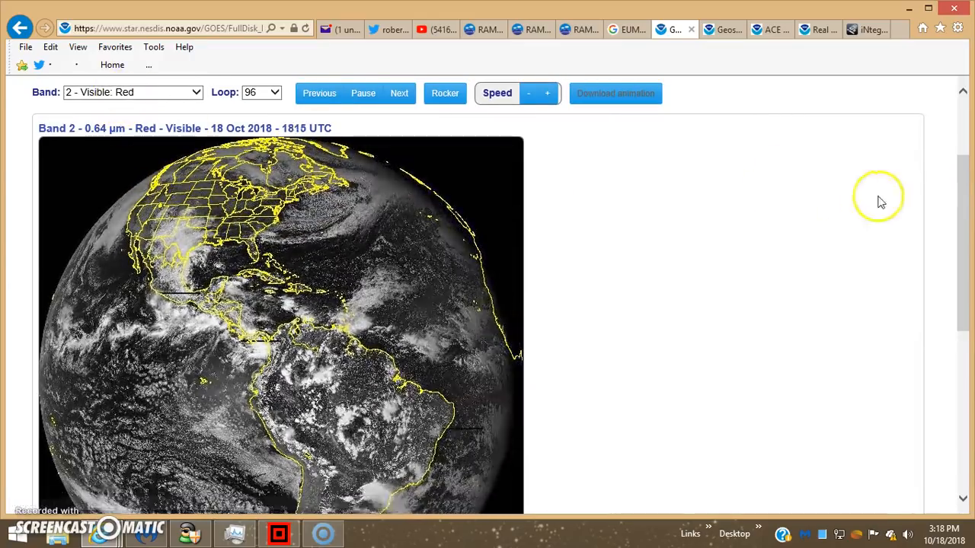
pyautogui.scroll(-3)
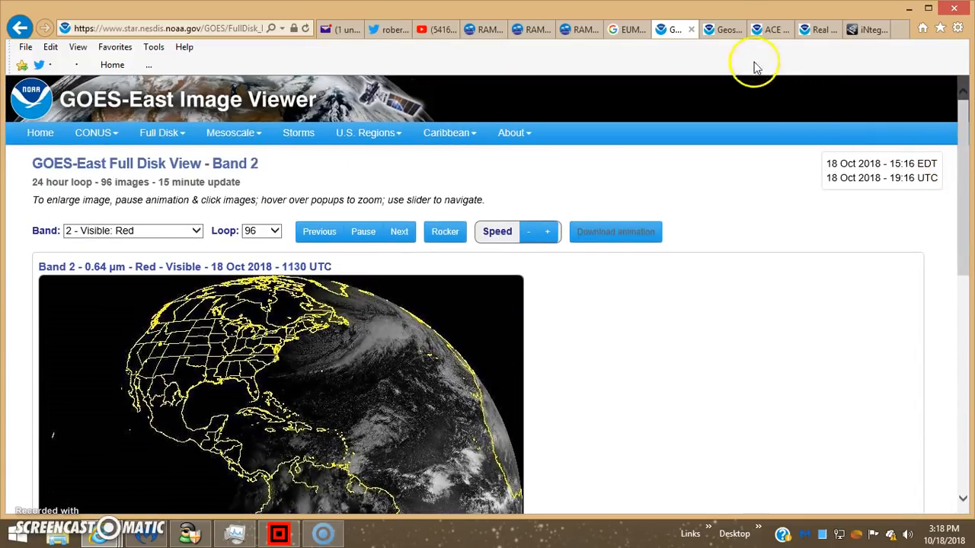
pyautogui.click(719, 29)
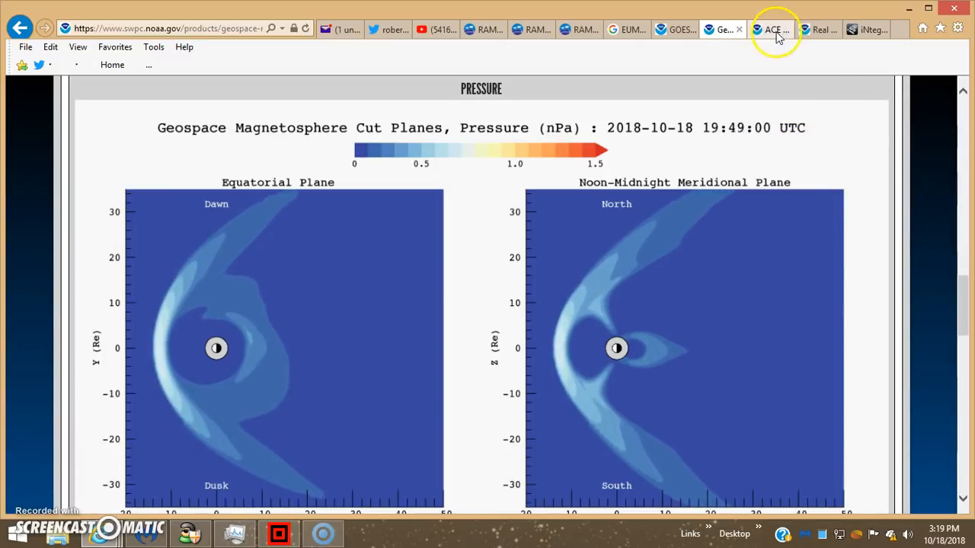
pyautogui.click(771, 31)
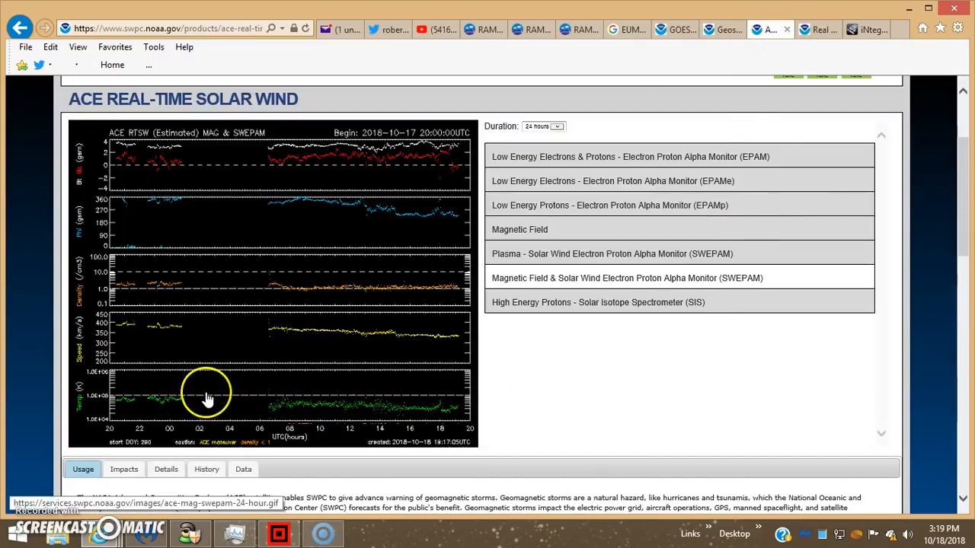
pyautogui.moveTo(141, 404)
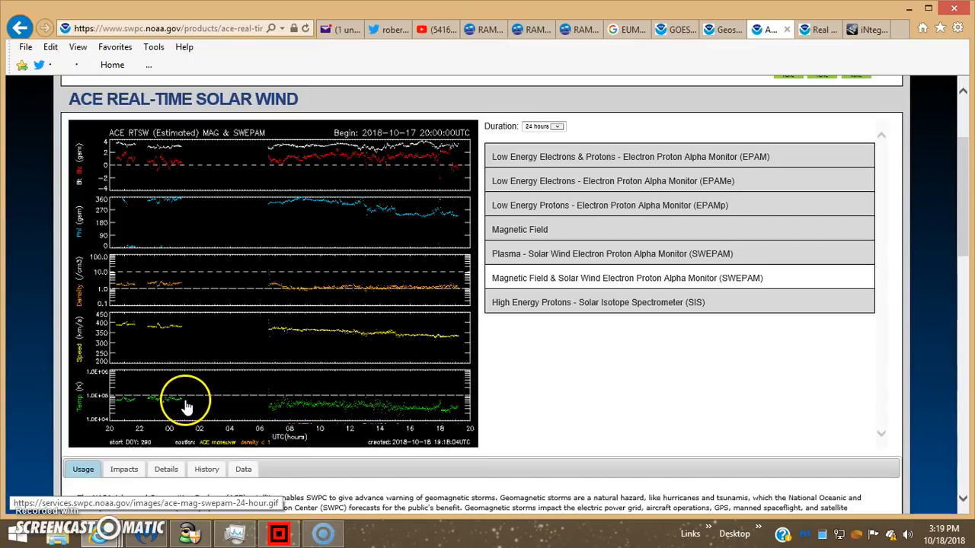
pyautogui.moveTo(186, 405)
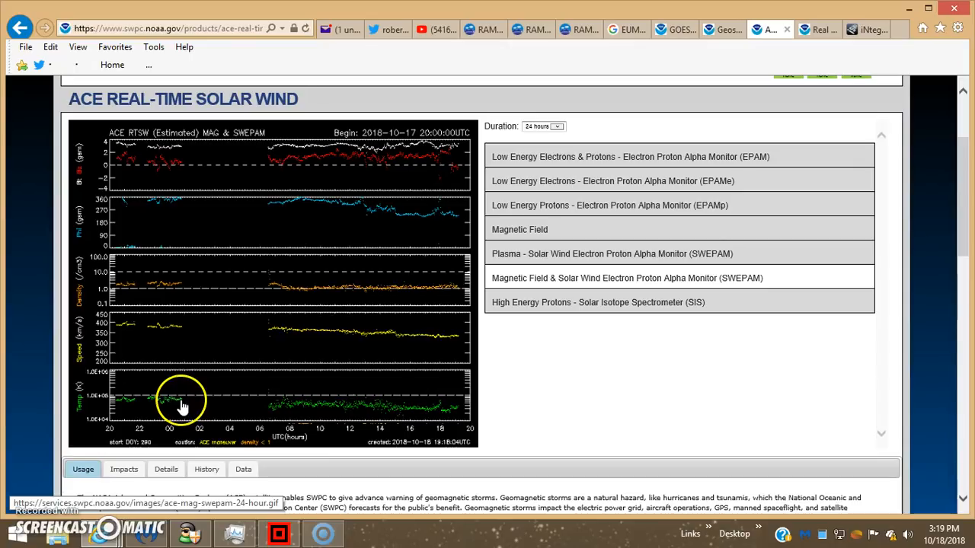
pyautogui.moveTo(186, 404)
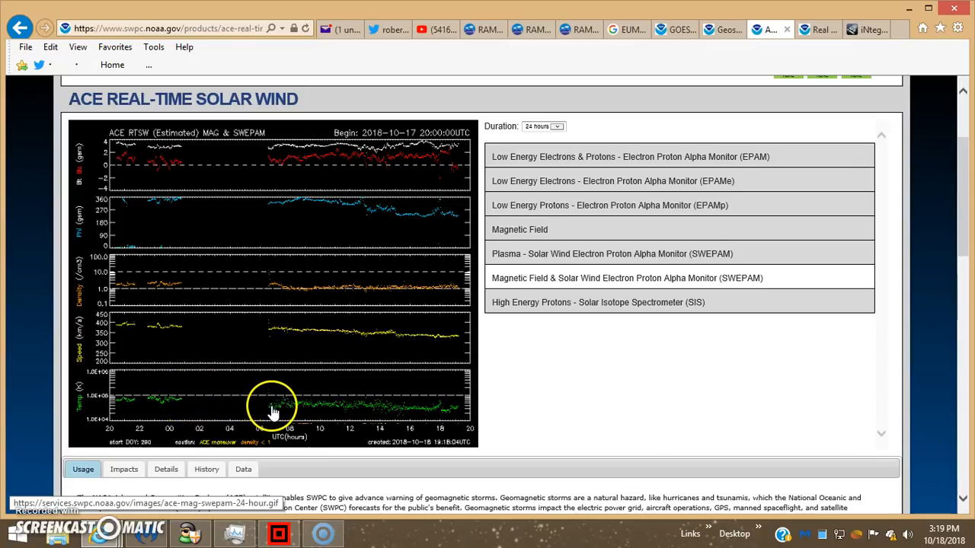
pyautogui.moveTo(280, 429)
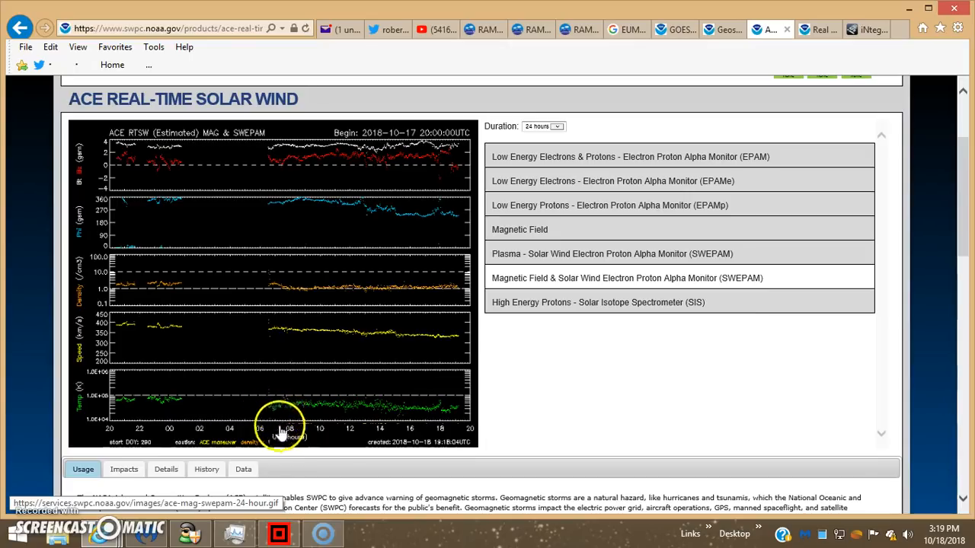
pyautogui.moveTo(271, 399)
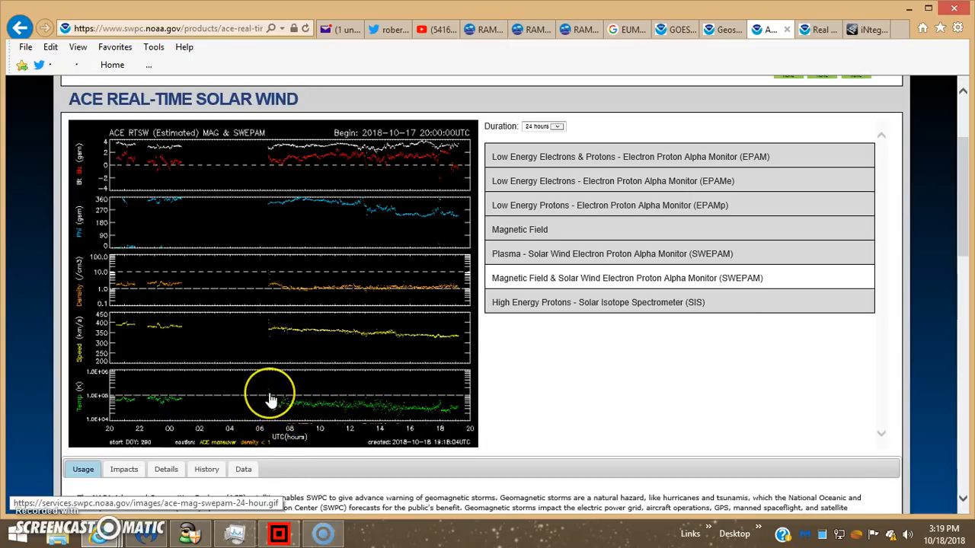
pyautogui.moveTo(271, 403)
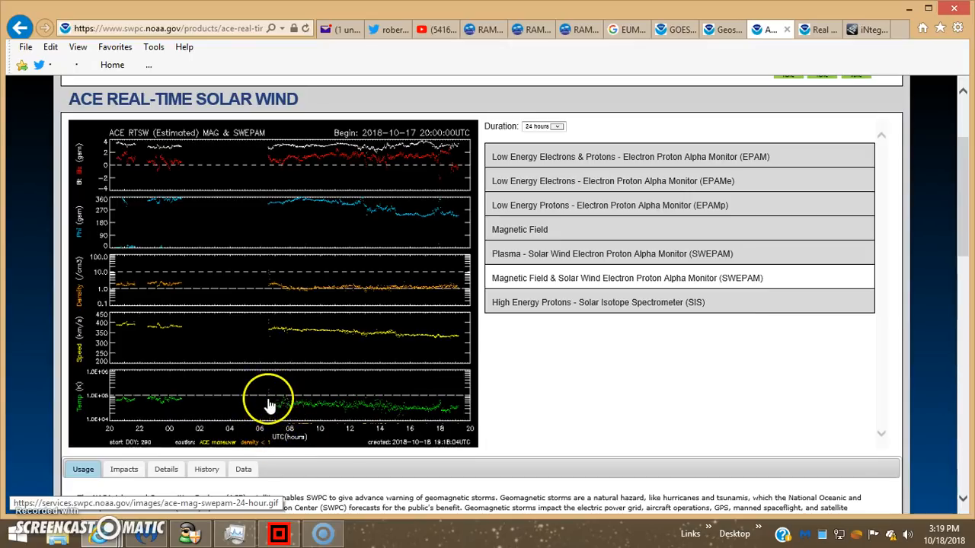
pyautogui.moveTo(235, 246)
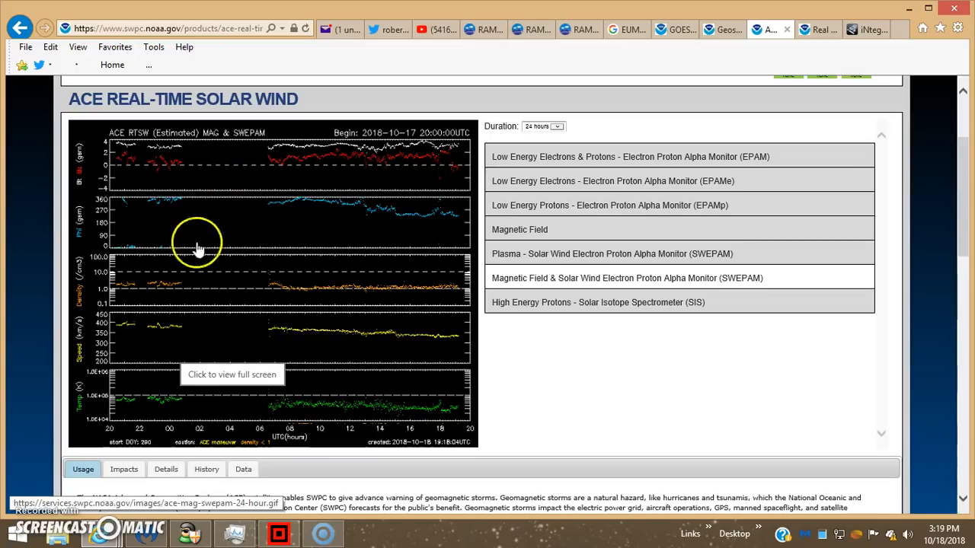
pyautogui.moveTo(245, 286)
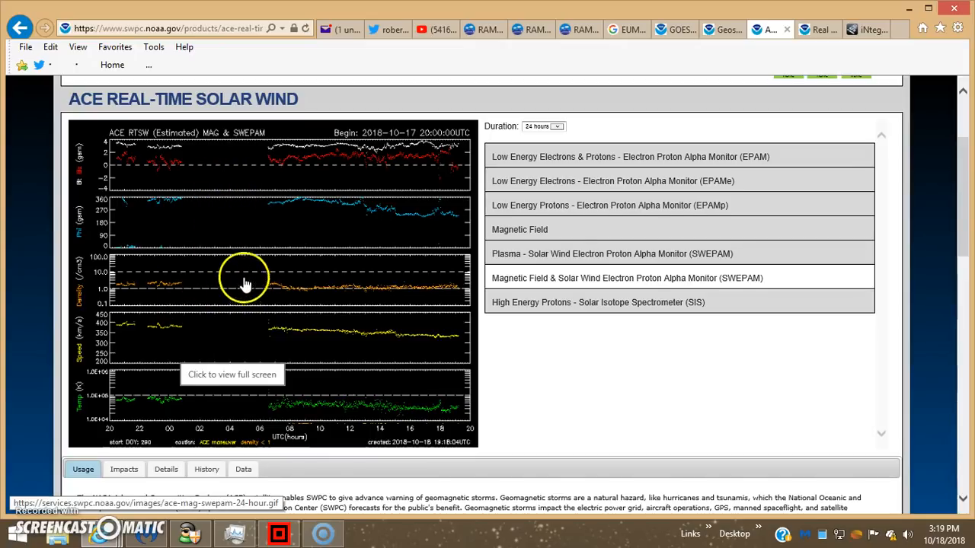
pyautogui.moveTo(240, 244)
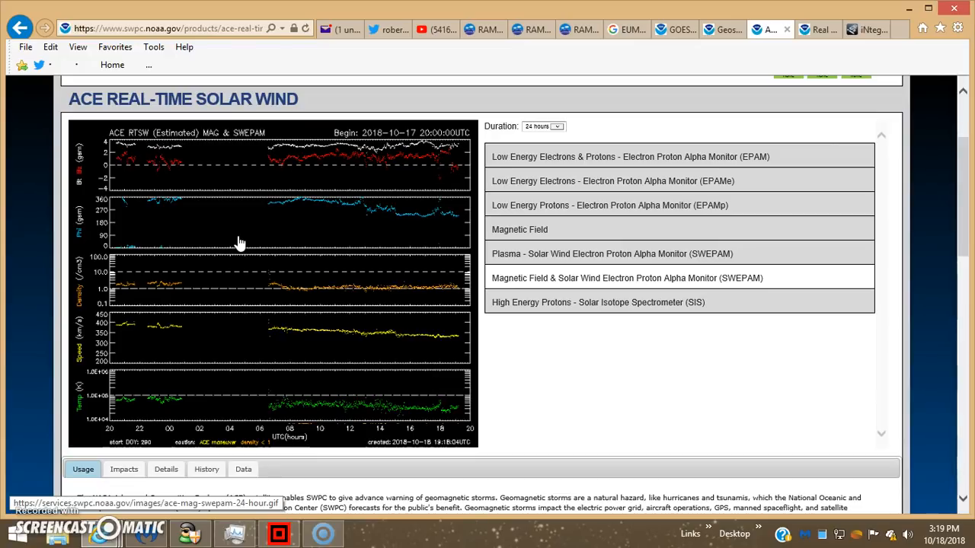
pyautogui.moveTo(274, 244)
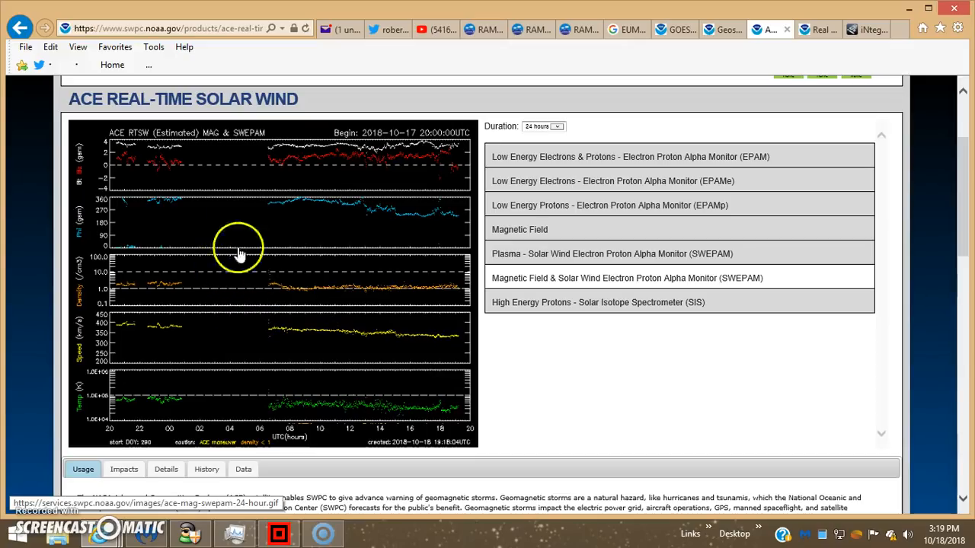
pyautogui.moveTo(821, 31)
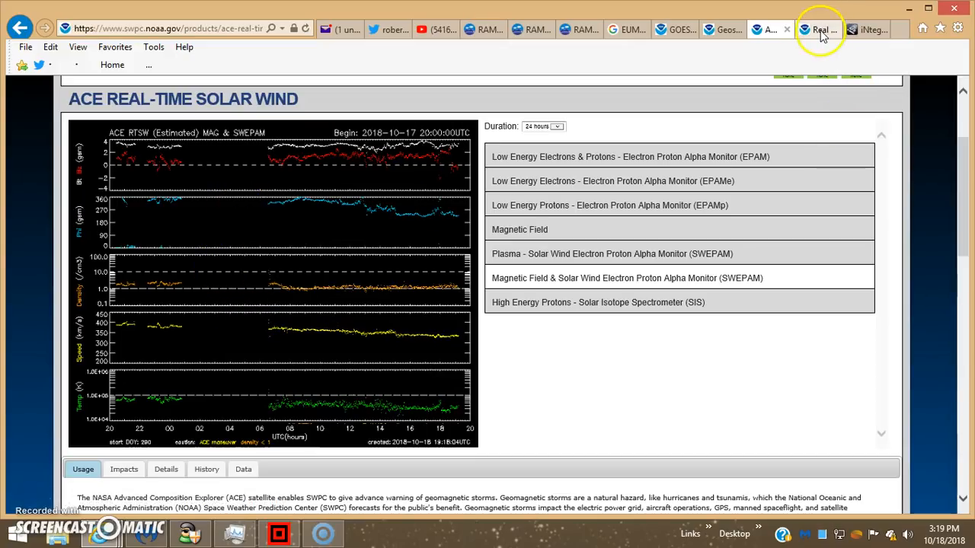
# Step: Show the SWPC Real Time Solar Wind one-day Bt, Phi, density, speed and temperature traces
pyautogui.click(819, 31)
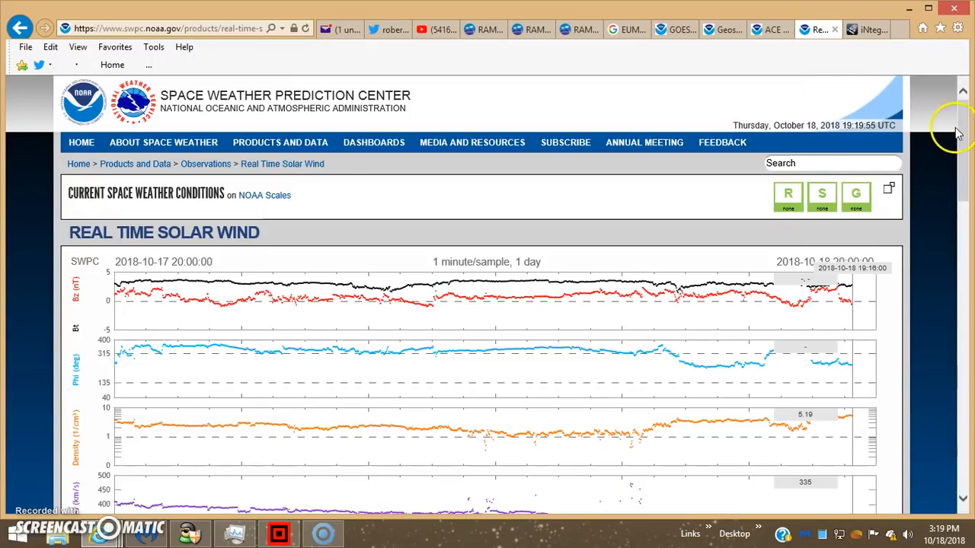
pyautogui.scroll(-3)
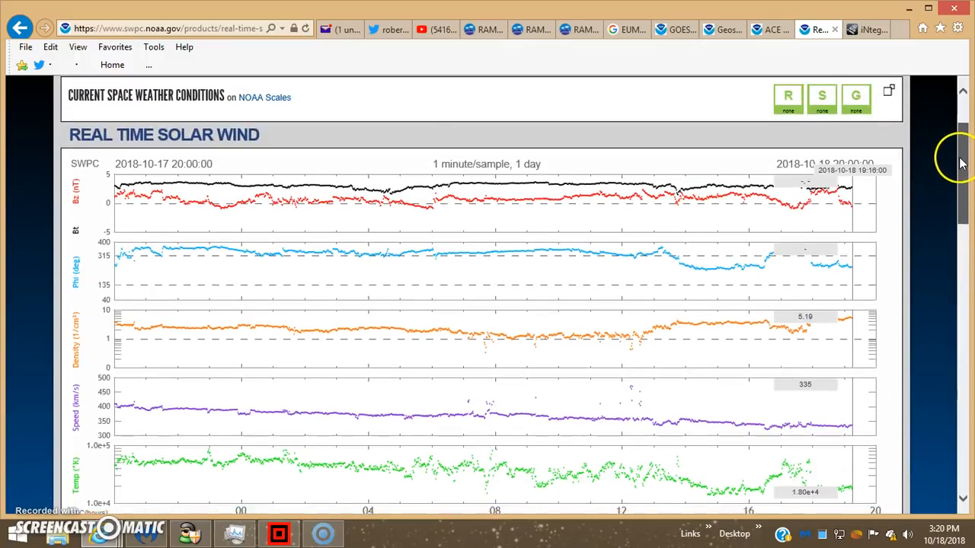
pyautogui.scroll(-3)
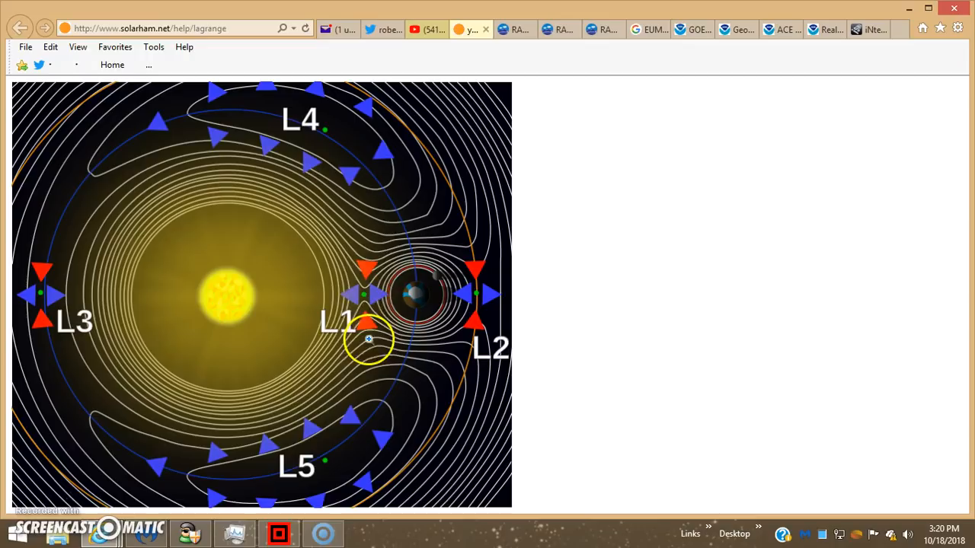
pyautogui.moveTo(233, 260)
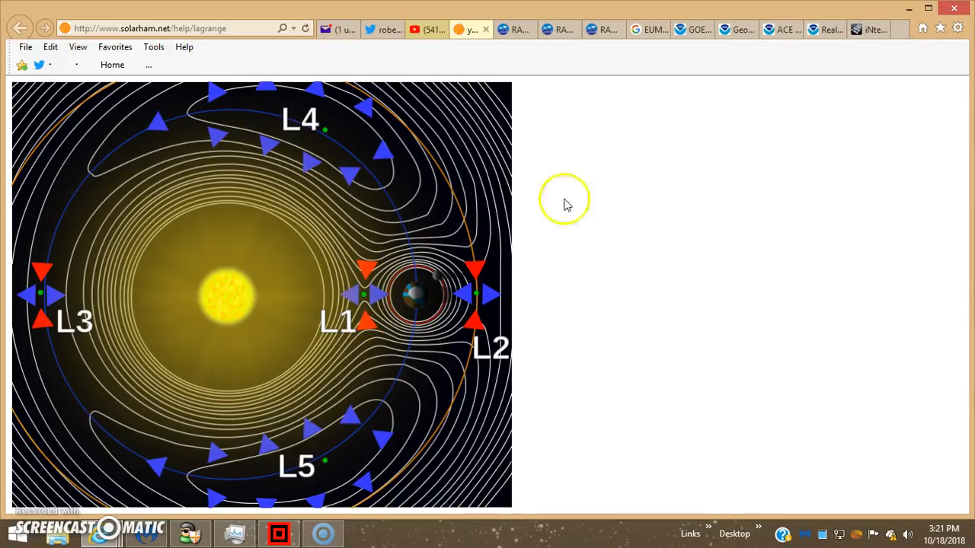
# Step: Compare the one-day Real-Time Solar Wind traces with the ACE 24-hour MAG and SWEPAM plots
pyautogui.click(784, 29)
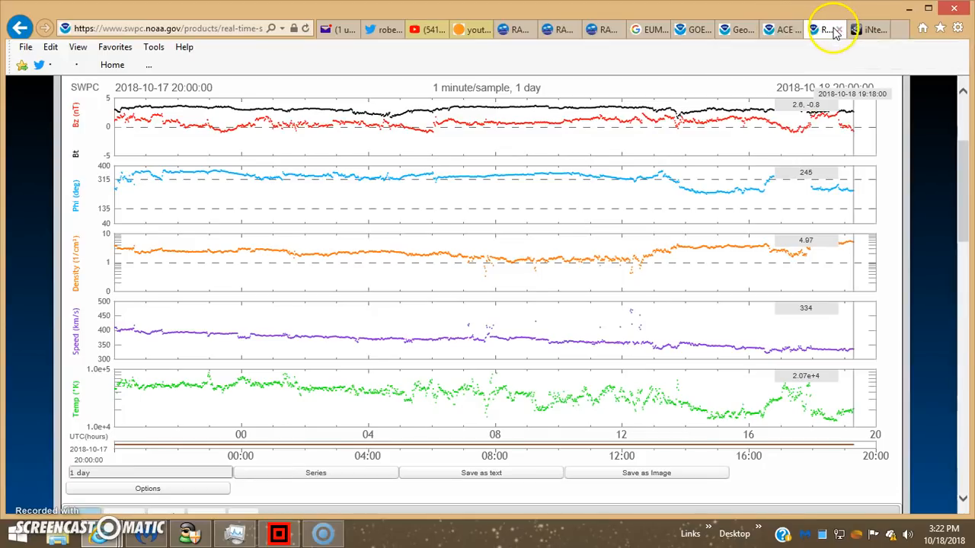
pyautogui.moveTo(825, 29)
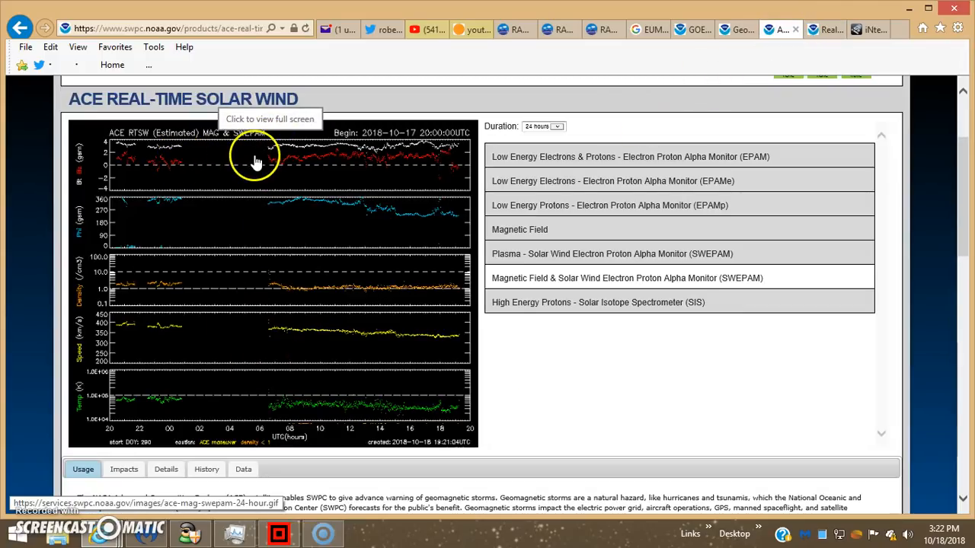
pyautogui.moveTo(141, 284)
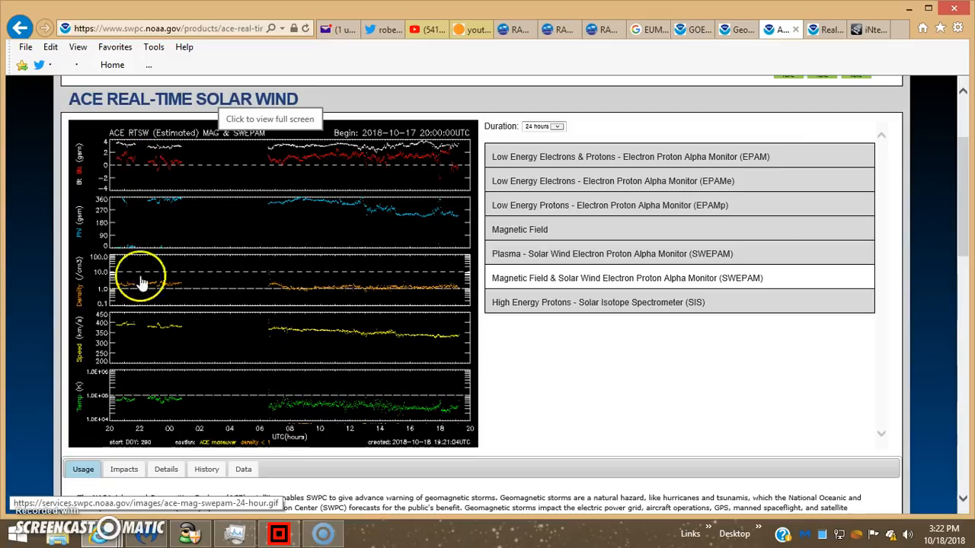
pyautogui.moveTo(271, 164)
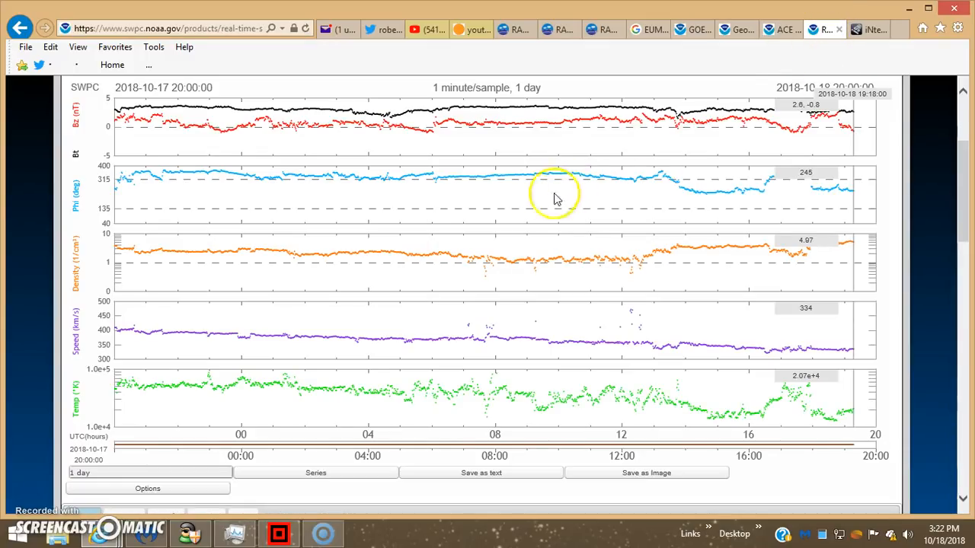
pyautogui.moveTo(784, 29)
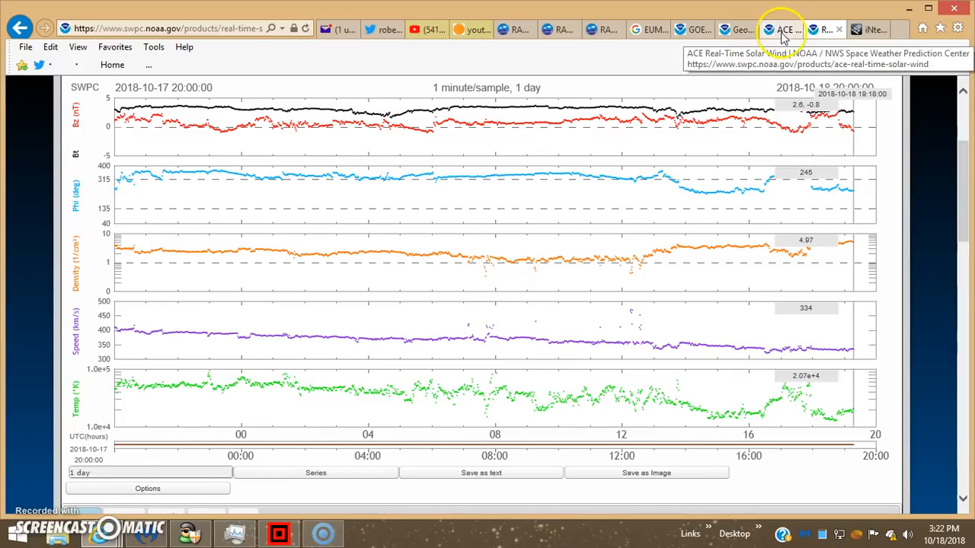
pyautogui.click(780, 29)
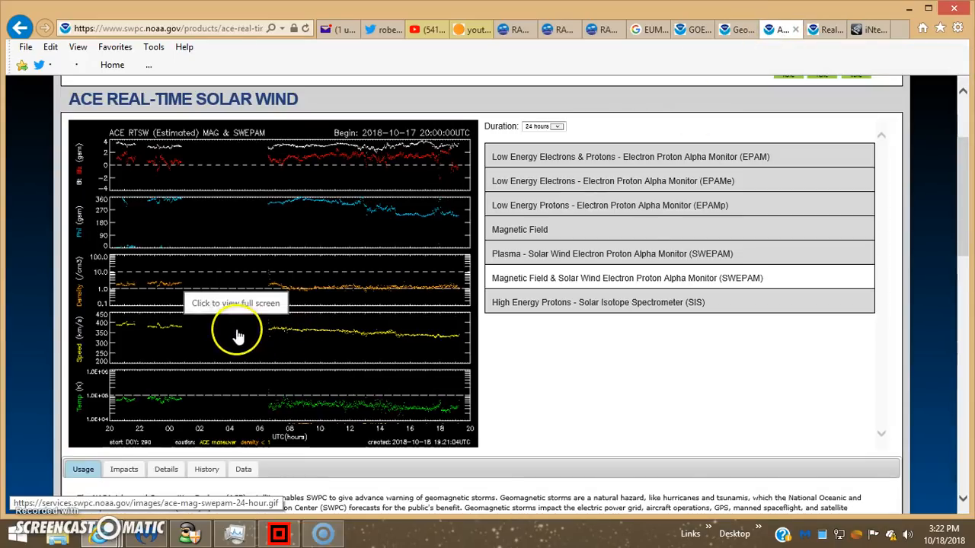
pyautogui.moveTo(274, 247)
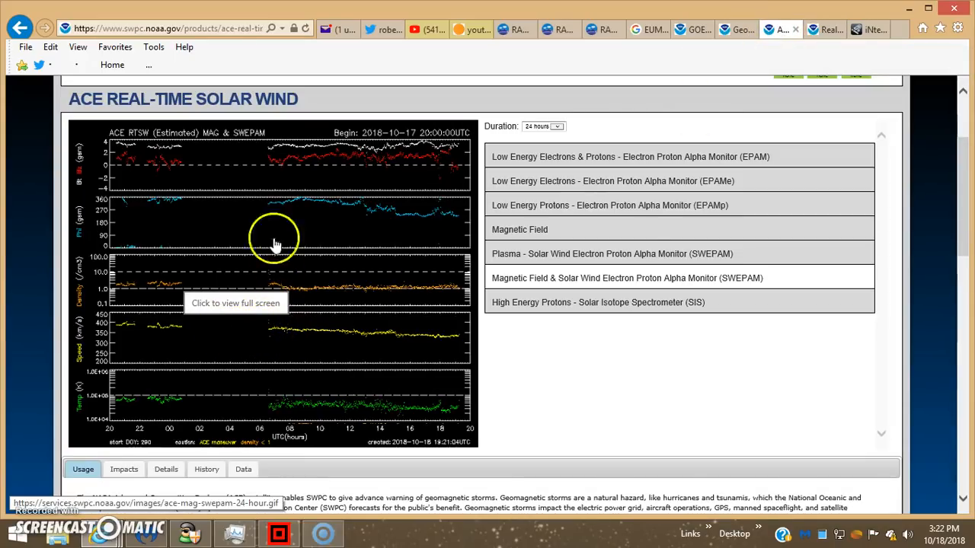
pyautogui.moveTo(271, 155)
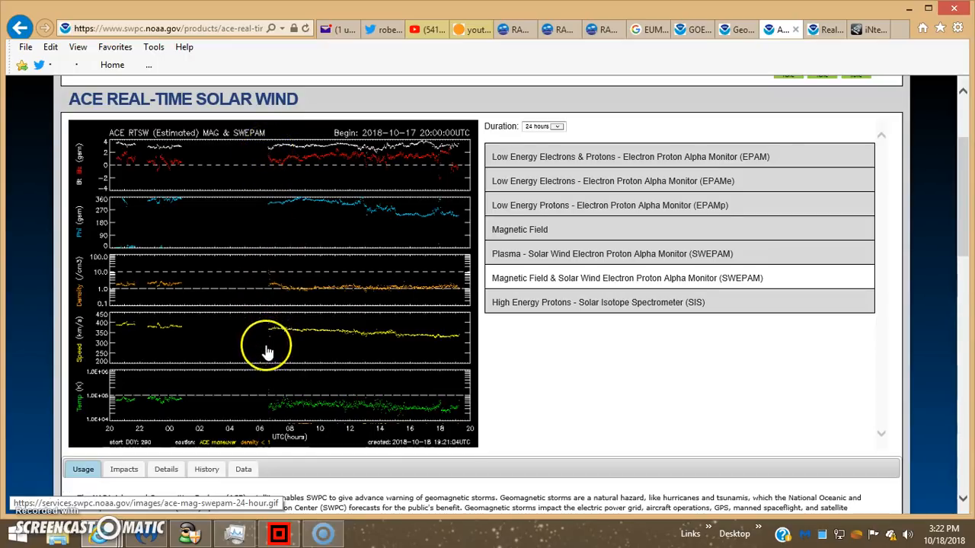
pyautogui.moveTo(450, 274)
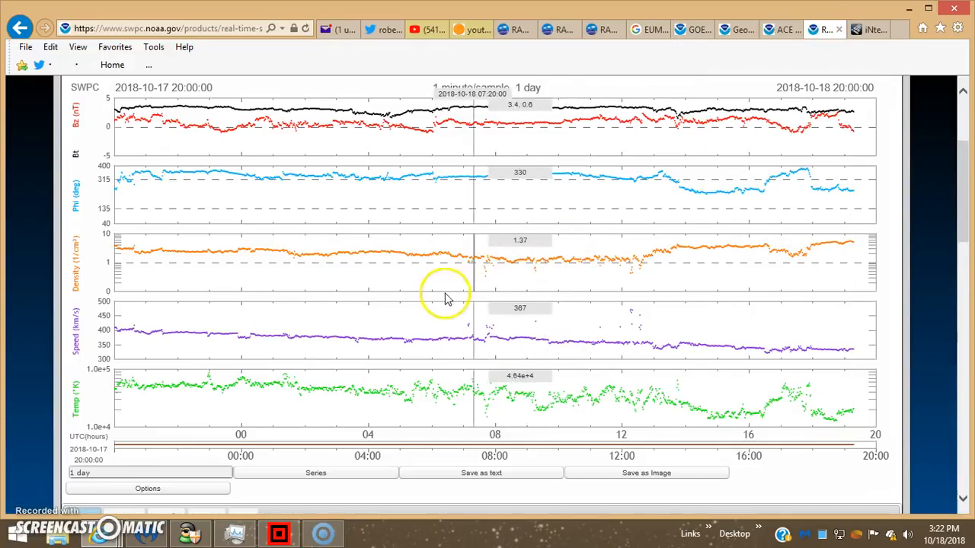
pyautogui.moveTo(219, 332)
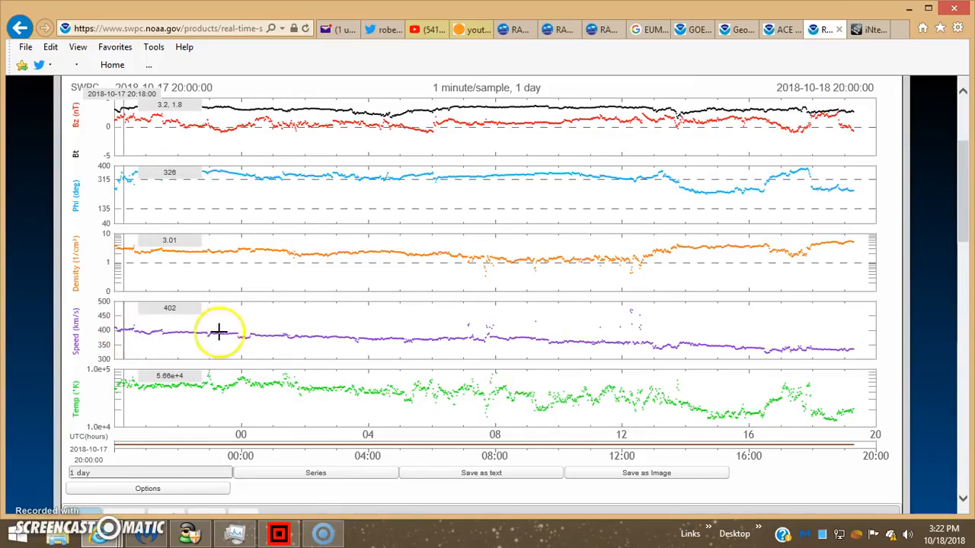
pyautogui.moveTo(749, 344)
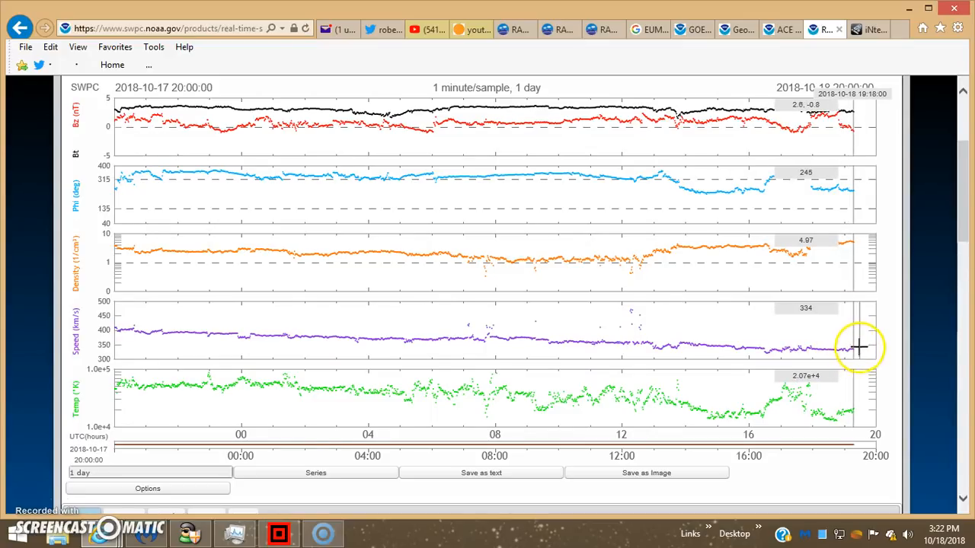
pyautogui.moveTo(119, 166)
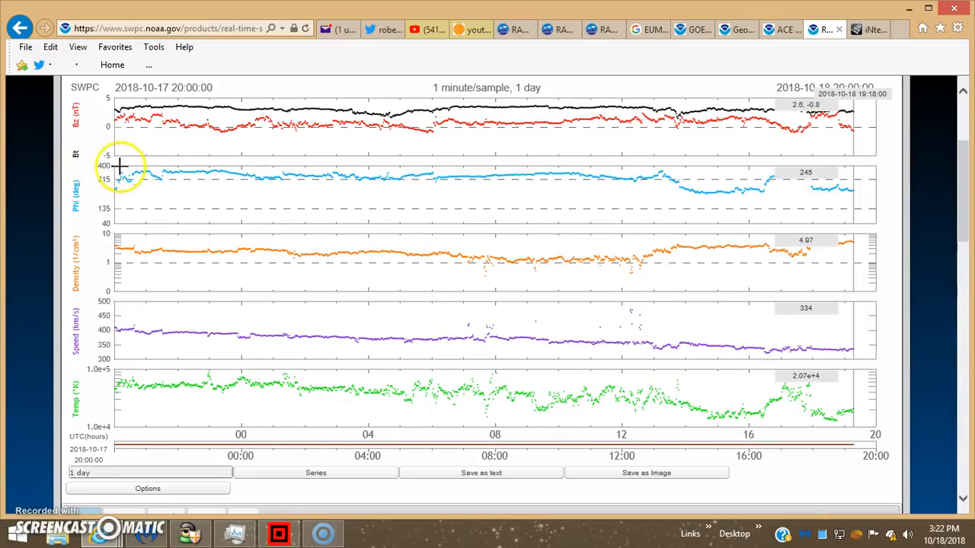
pyautogui.moveTo(256, 179)
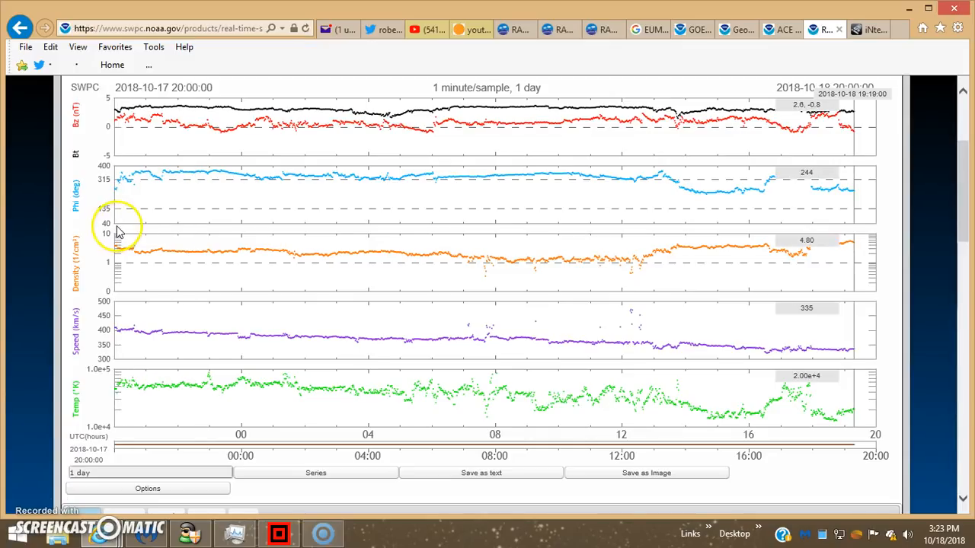
pyautogui.moveTo(149, 223)
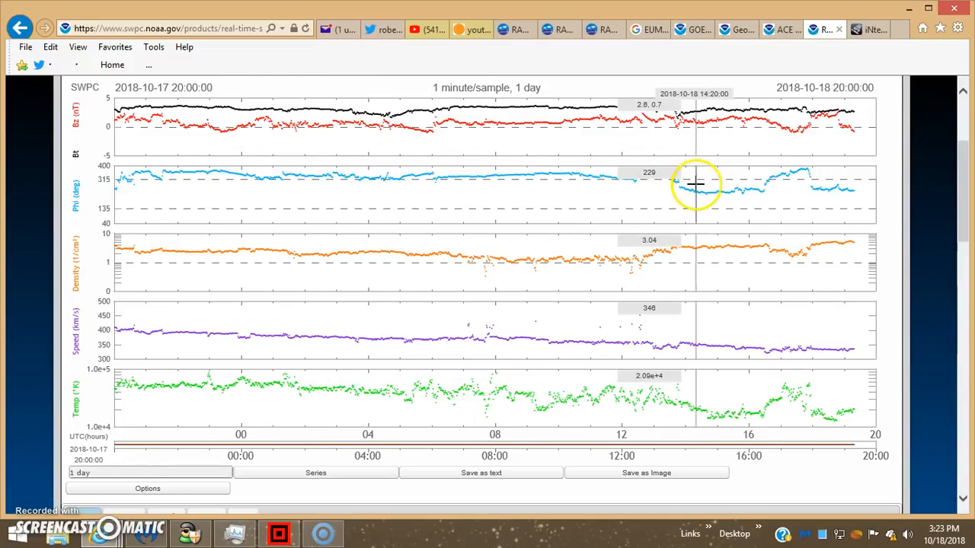
pyautogui.moveTo(834, 190)
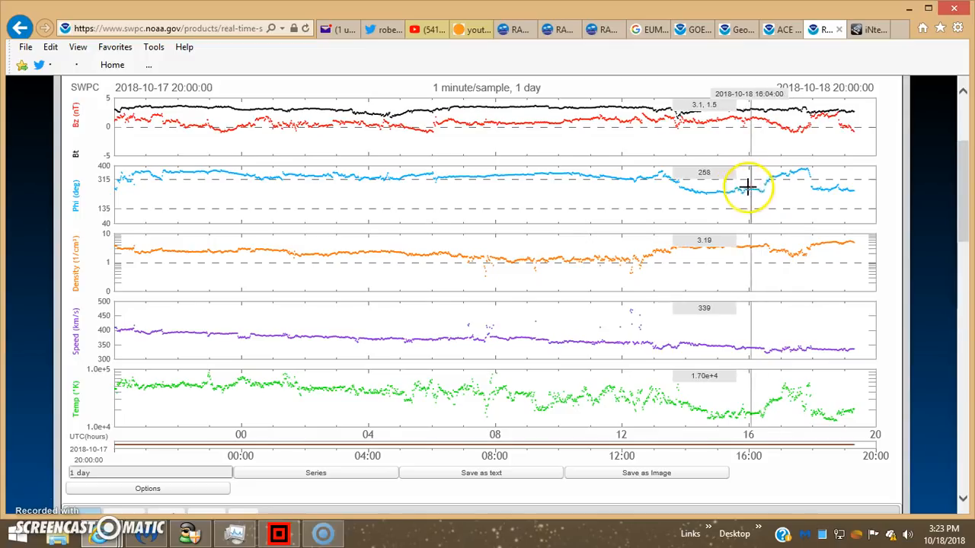
pyautogui.moveTo(693, 191)
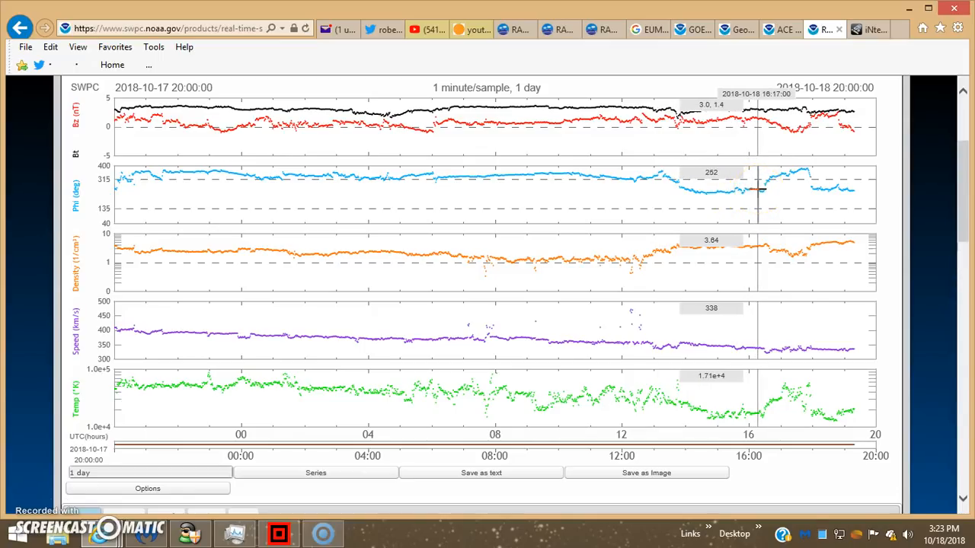
pyautogui.moveTo(795, 174)
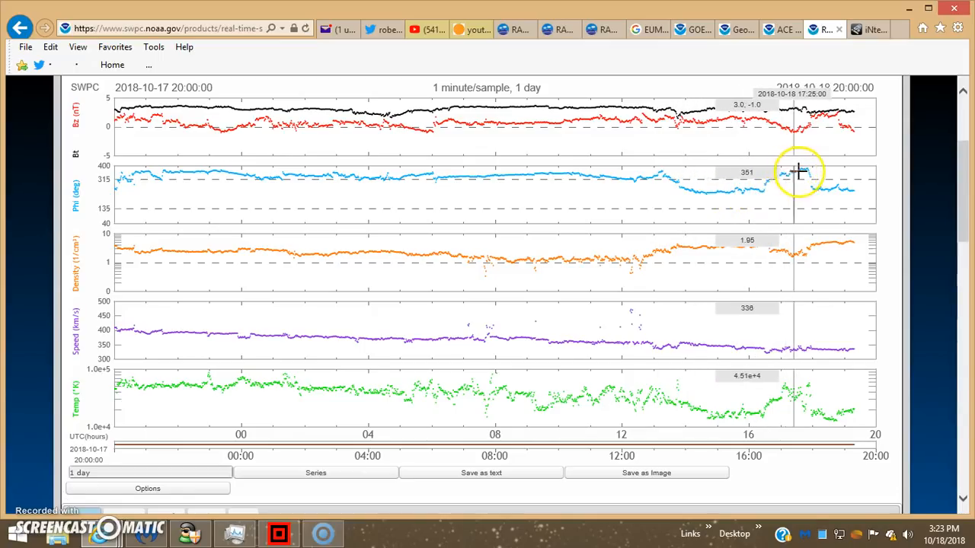
pyautogui.moveTo(838, 186)
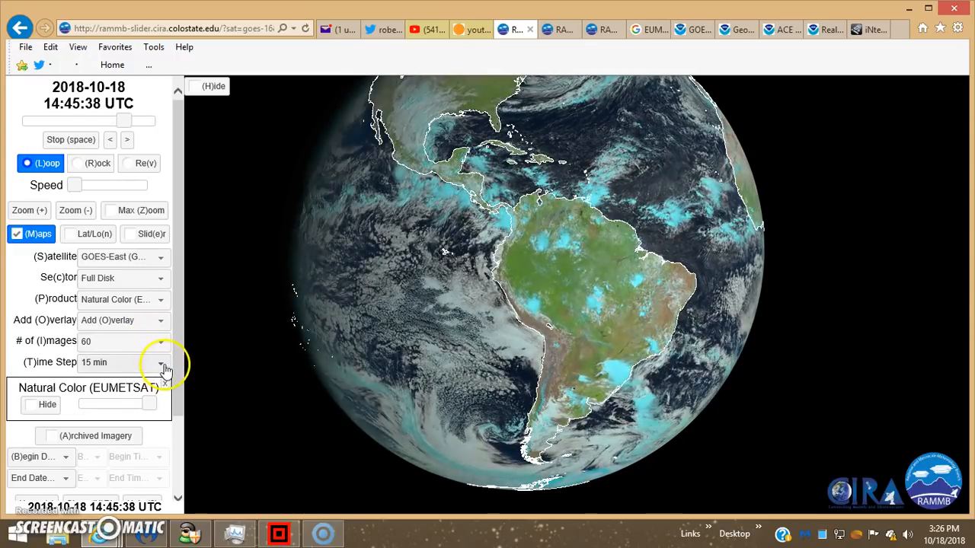
pyautogui.click(162, 363)
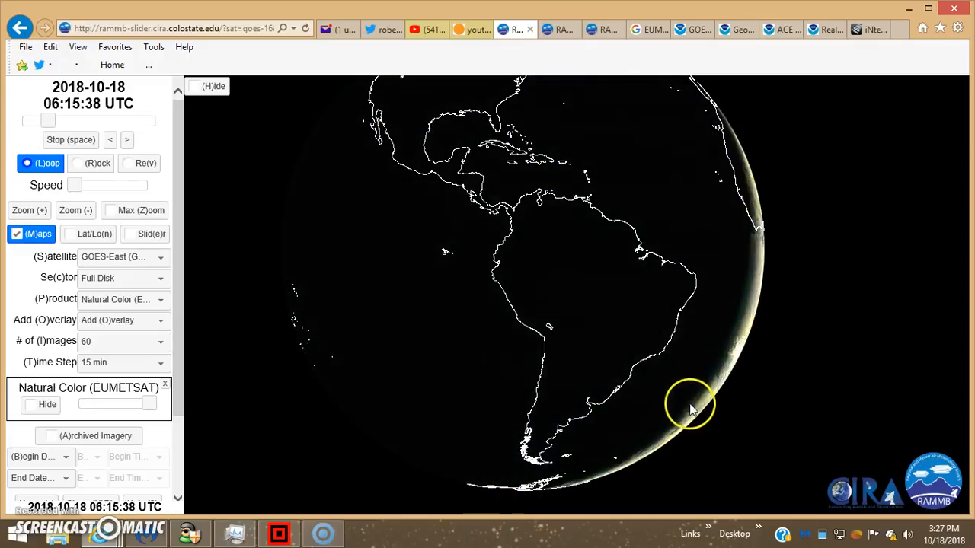
# Step: Play the Himawari-8 full-disk night loop through the 14:10 UTC frame with light streaks near Australia
pyautogui.click(122, 256)
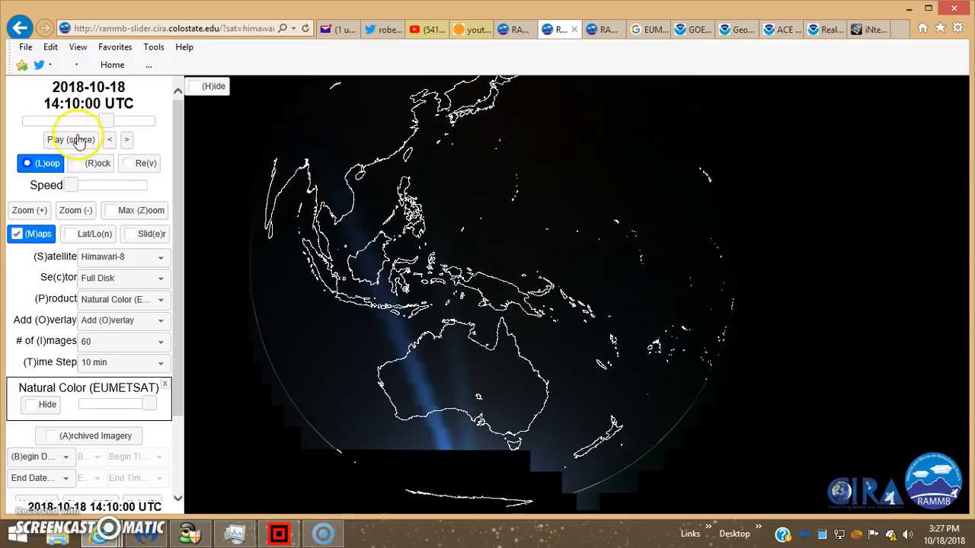
pyautogui.click(70, 140)
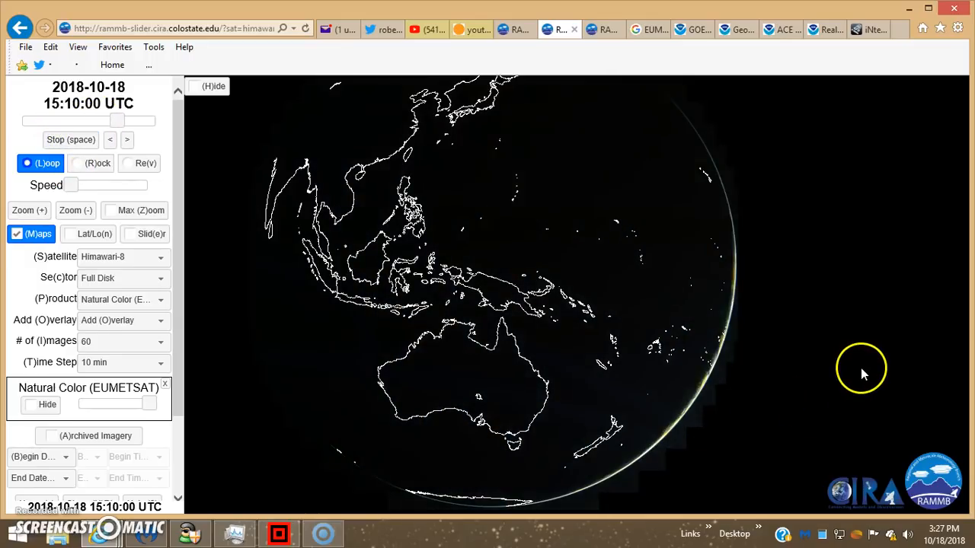